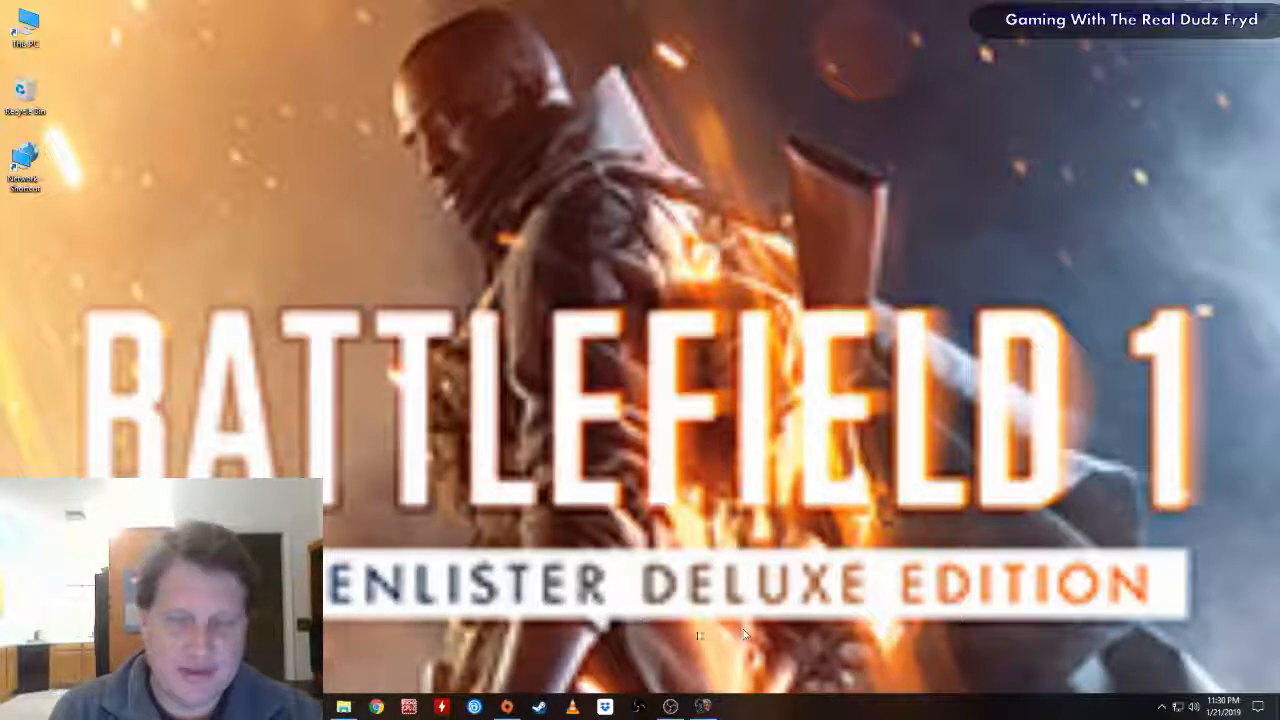
mouse_move(650, 672)
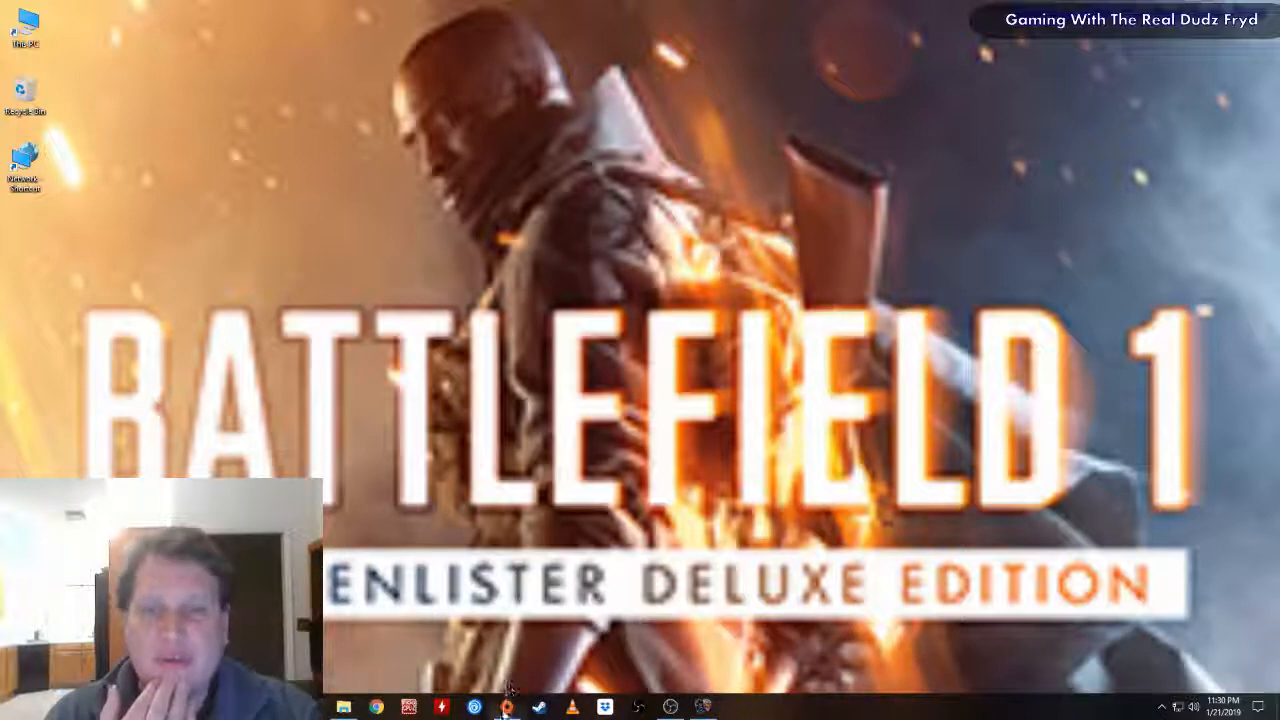
Step: Show the Star Wars X-Wing vs. TIE Fighter game page from the Origin library
click(492, 706)
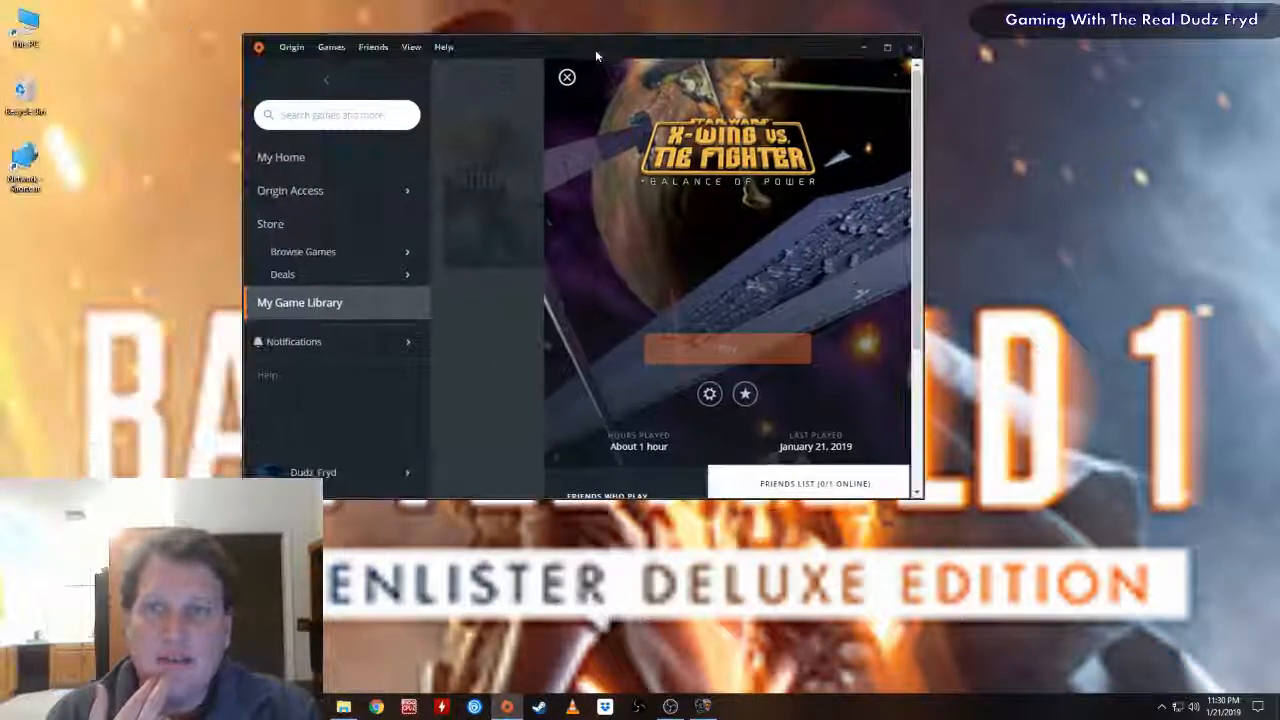
mouse_move(696, 210)
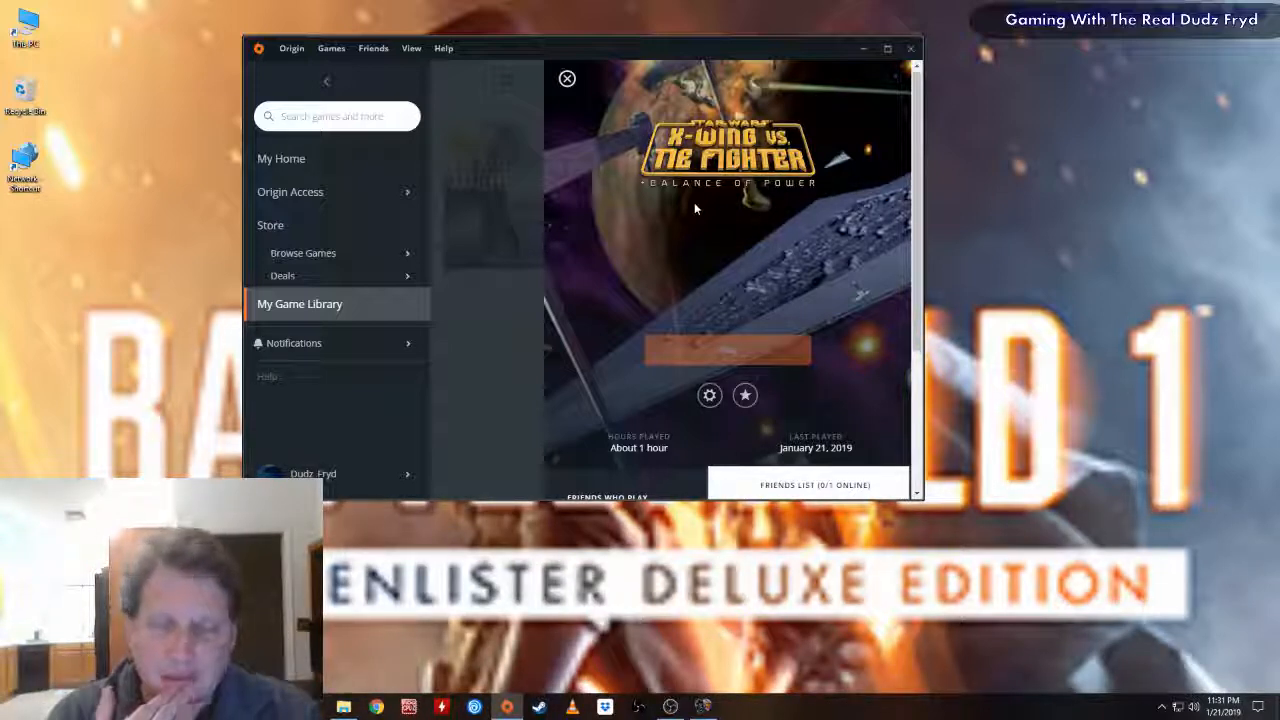
mouse_move(678, 414)
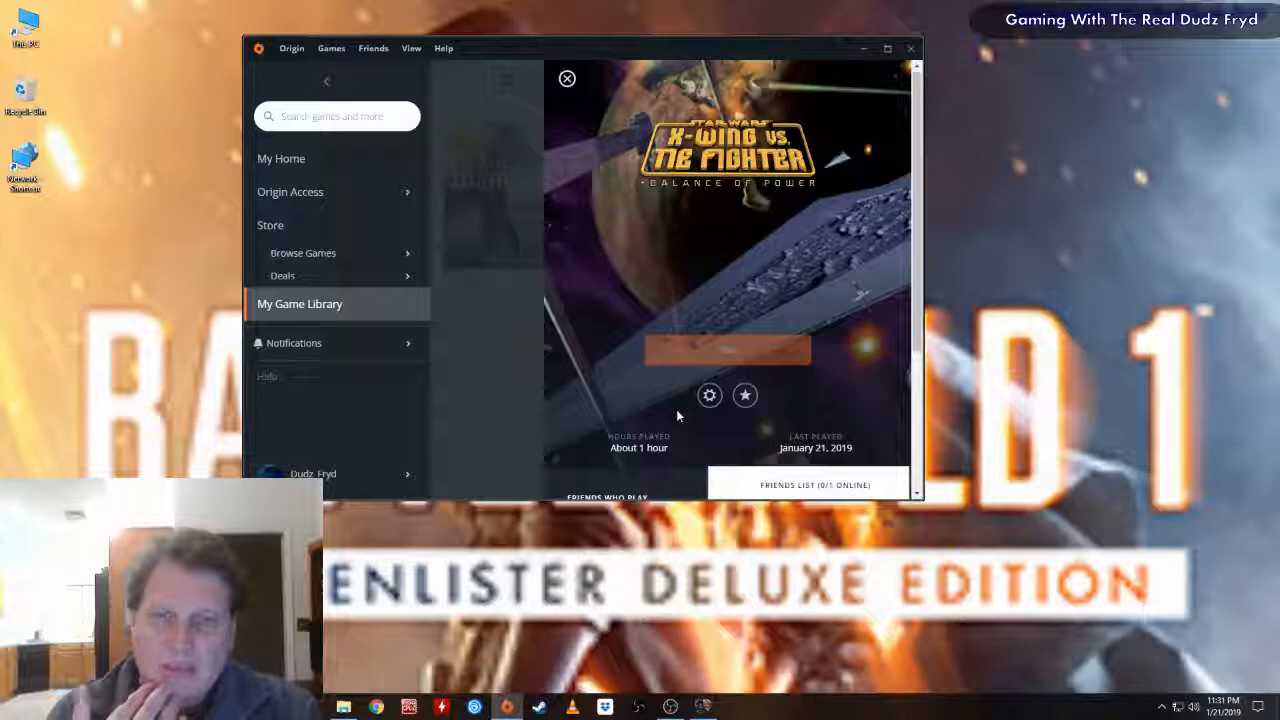
mouse_move(664, 406)
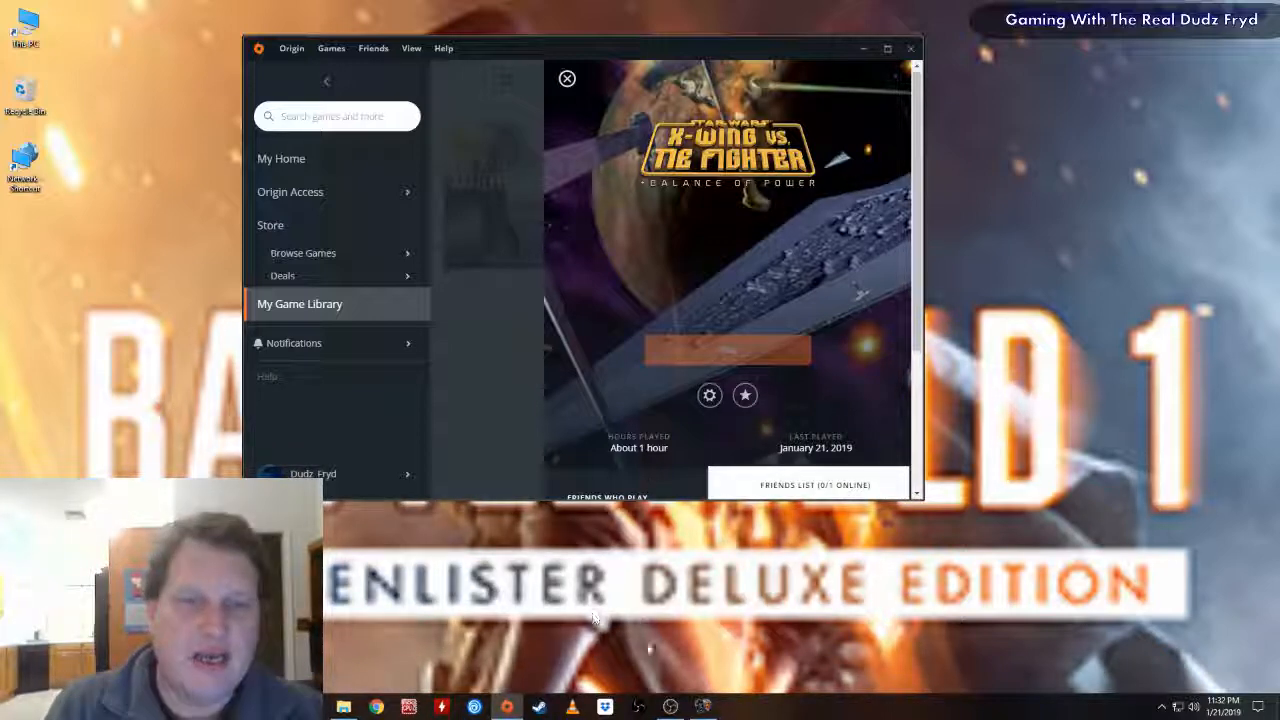
mouse_move(698, 638)
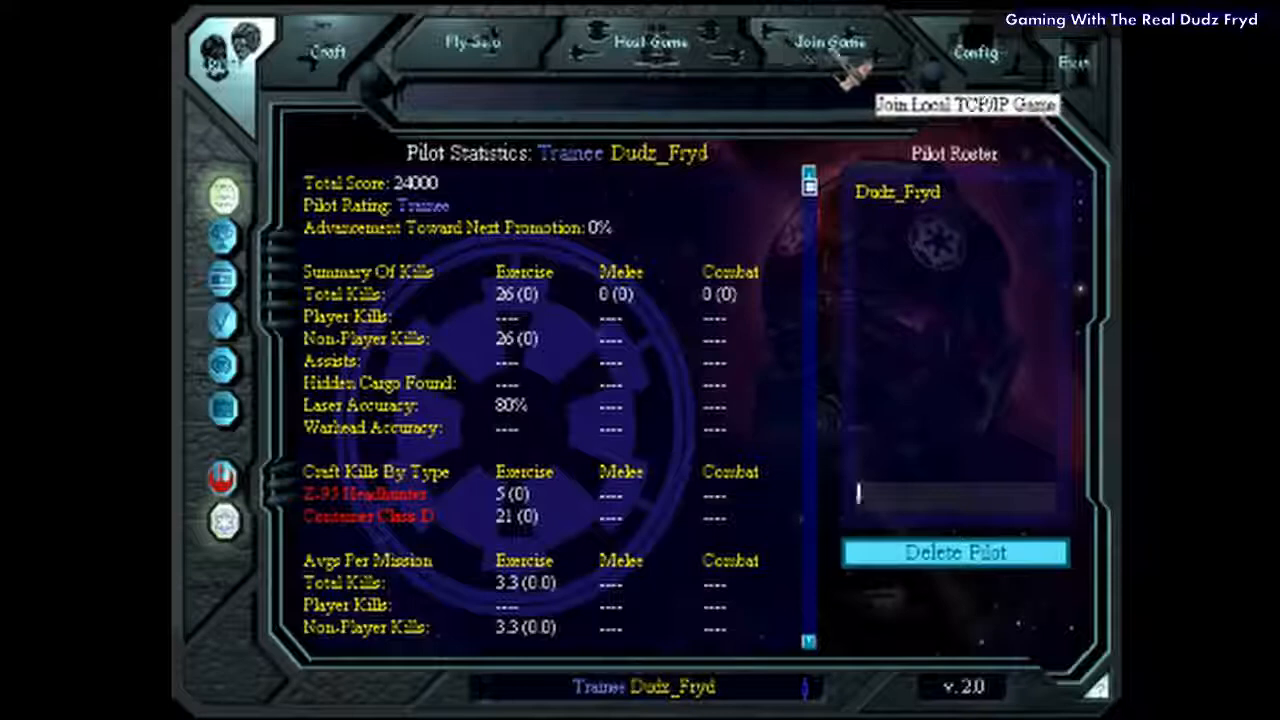
mouse_move(992, 60)
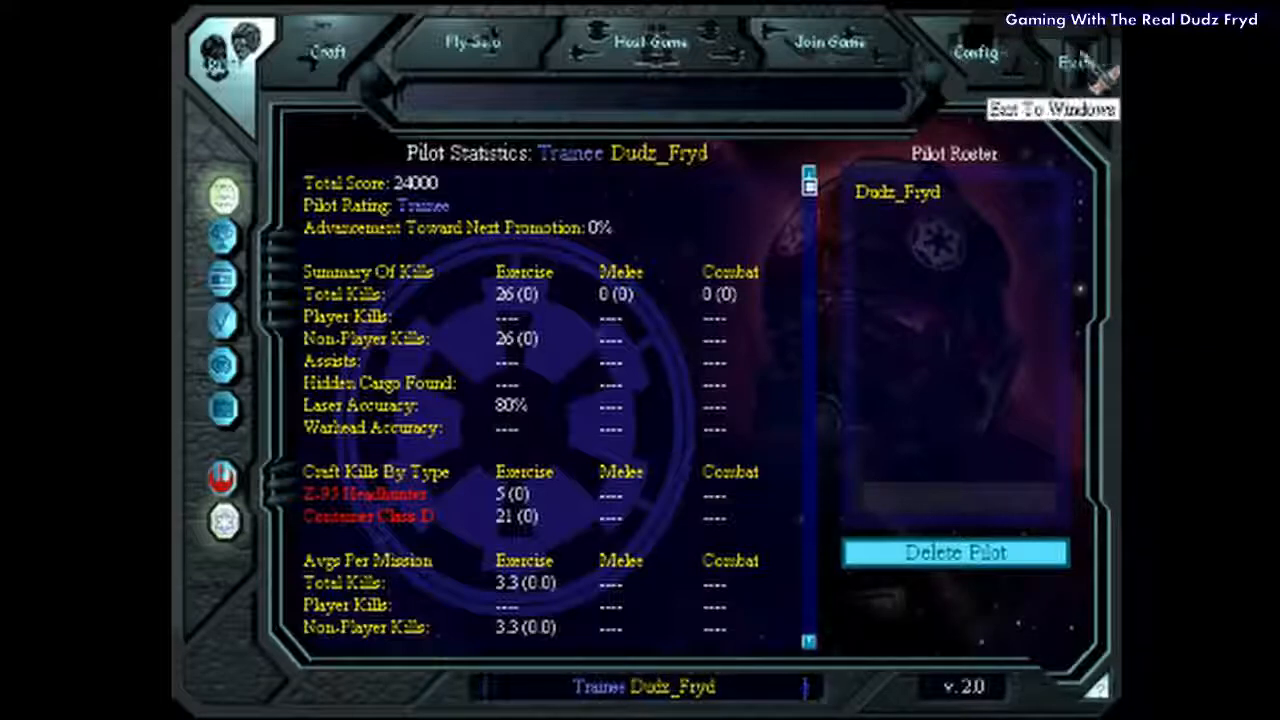
mouse_move(222, 196)
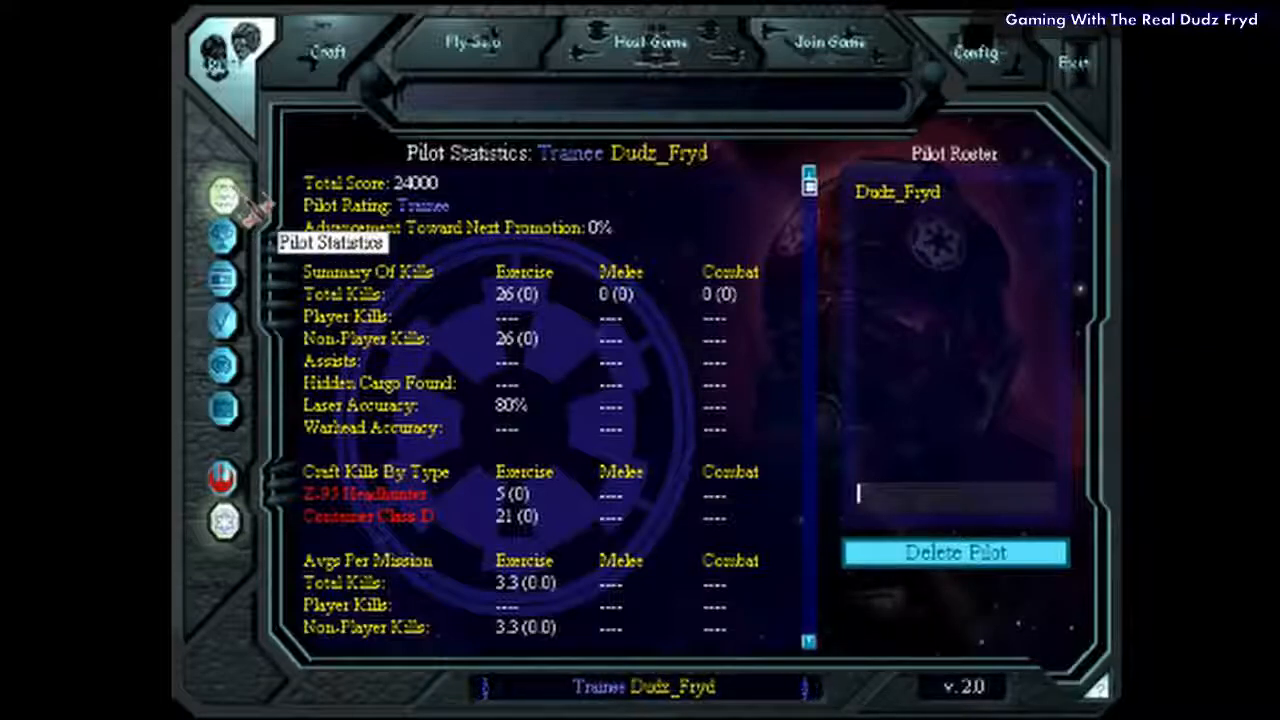
mouse_move(638, 44)
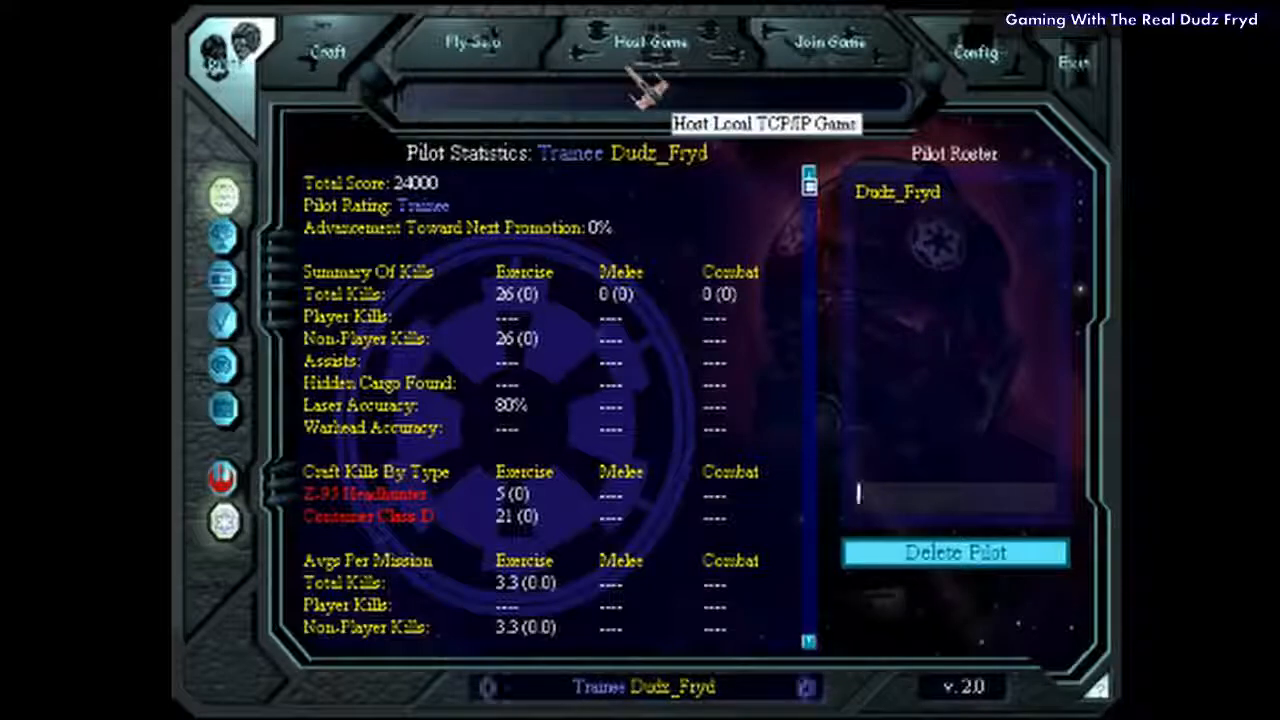
Step: Choose Fly Solo to reach the Training Exercises with Gunnery Training offered
click(468, 42)
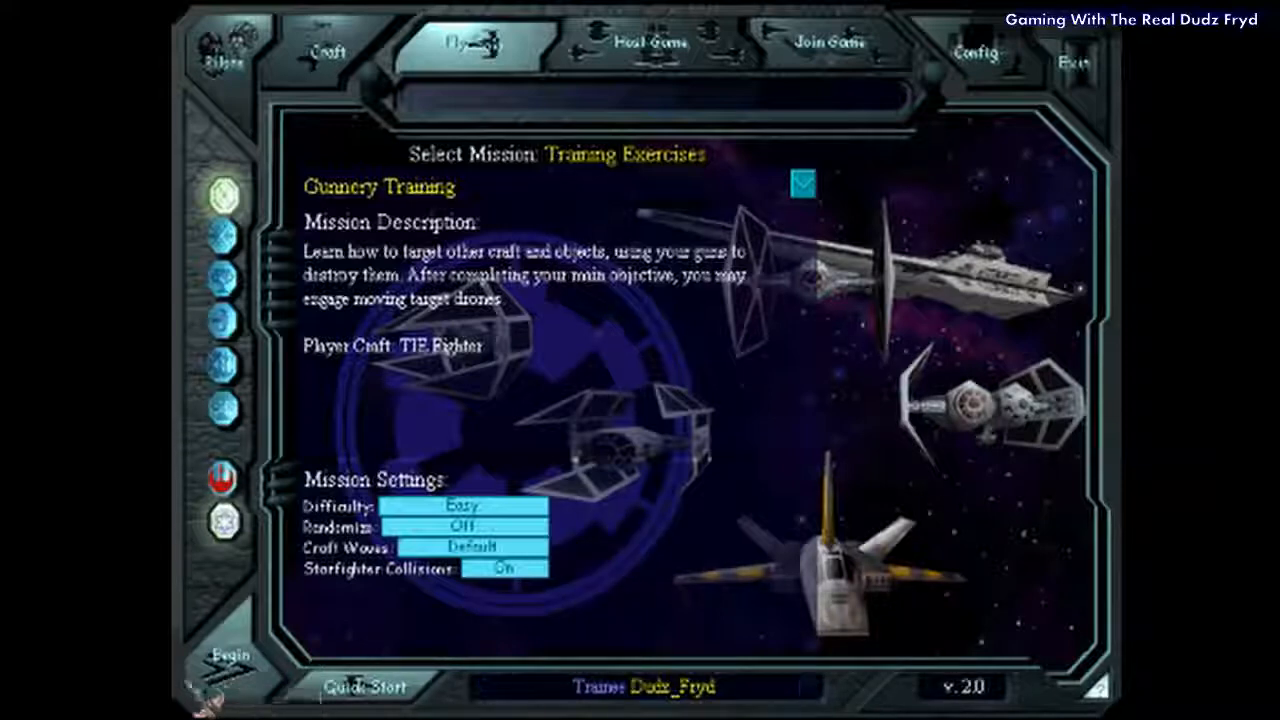
Step: Launch Gunnery Training in the TIE Fighter and end it early with Space
click(232, 656)
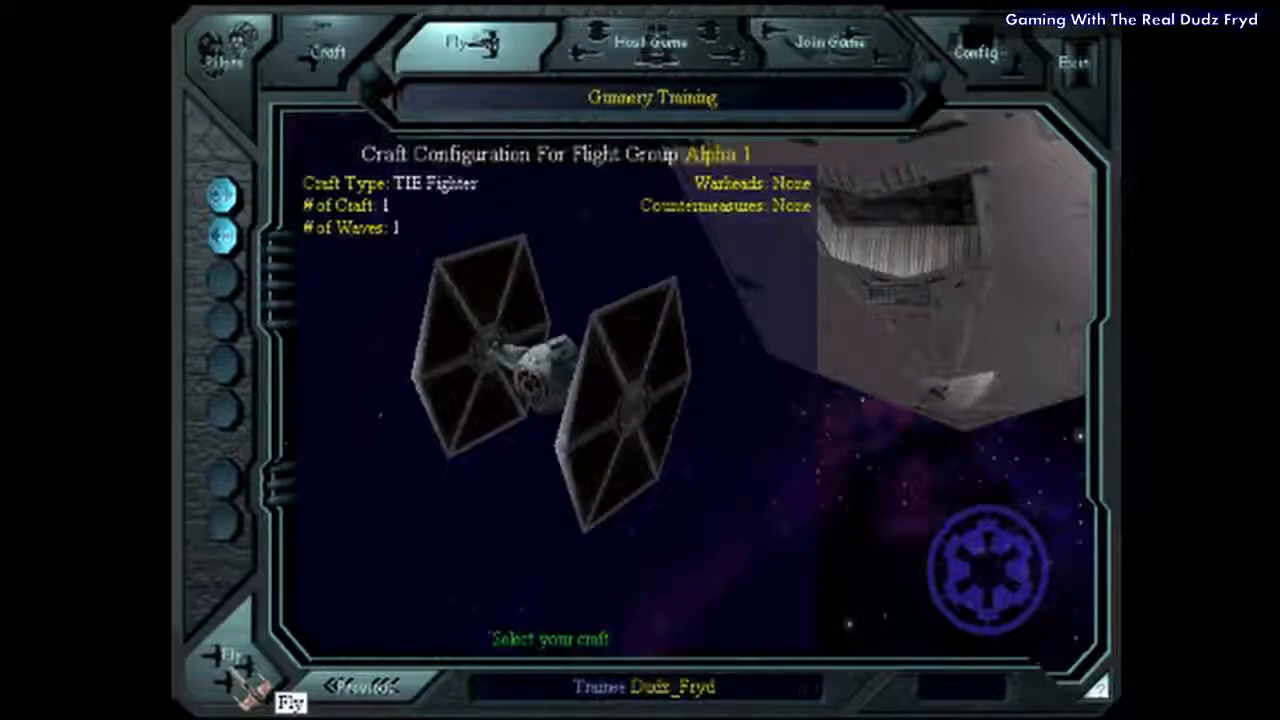
mouse_move(990, 76)
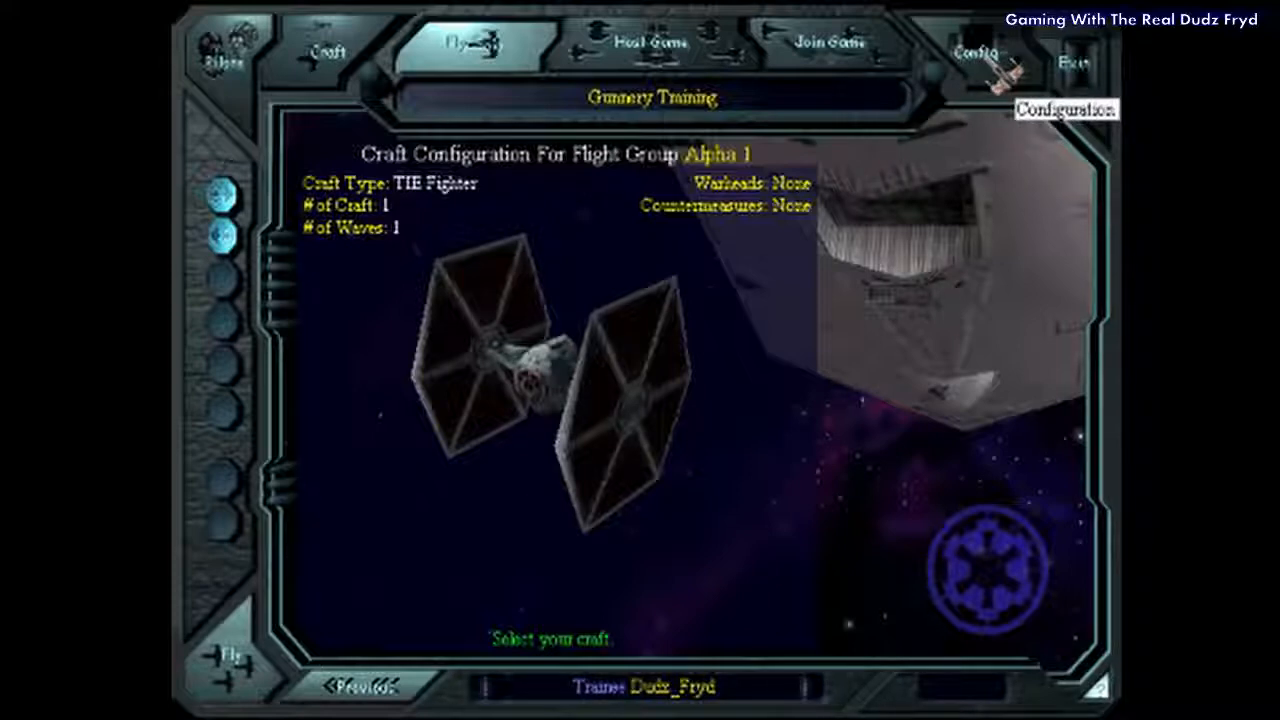
mouse_move(192, 658)
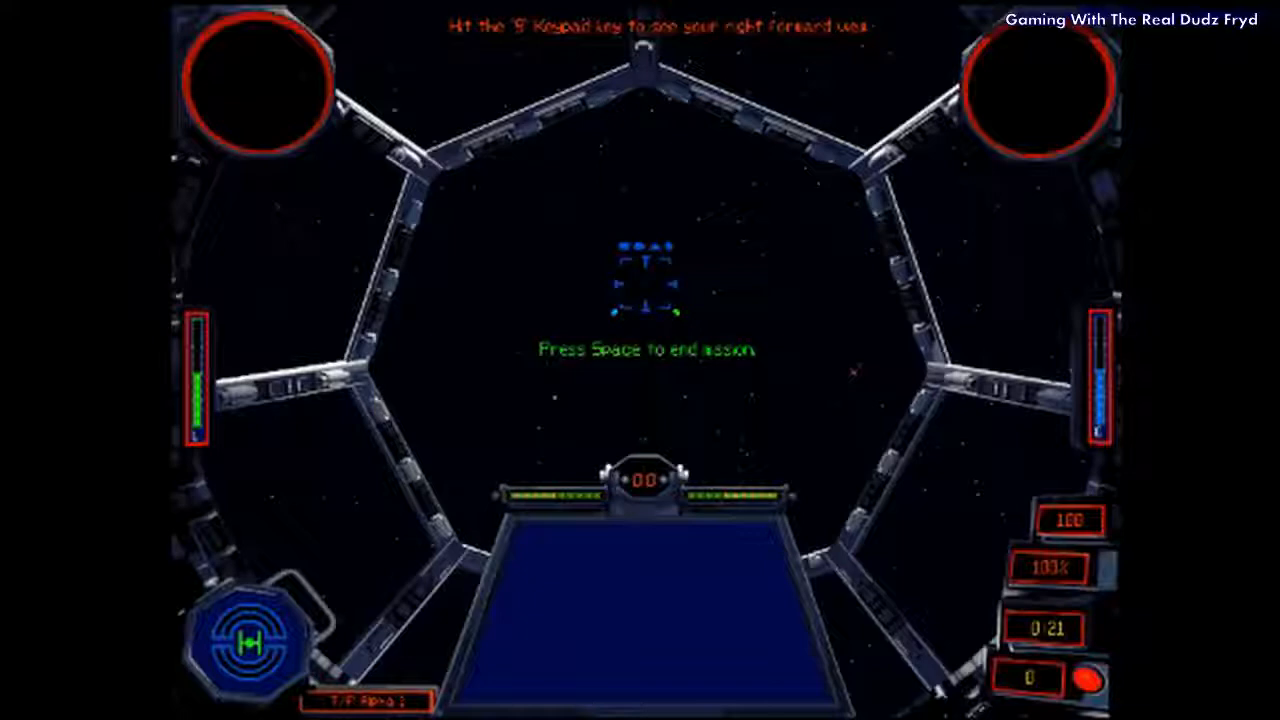
key(space)
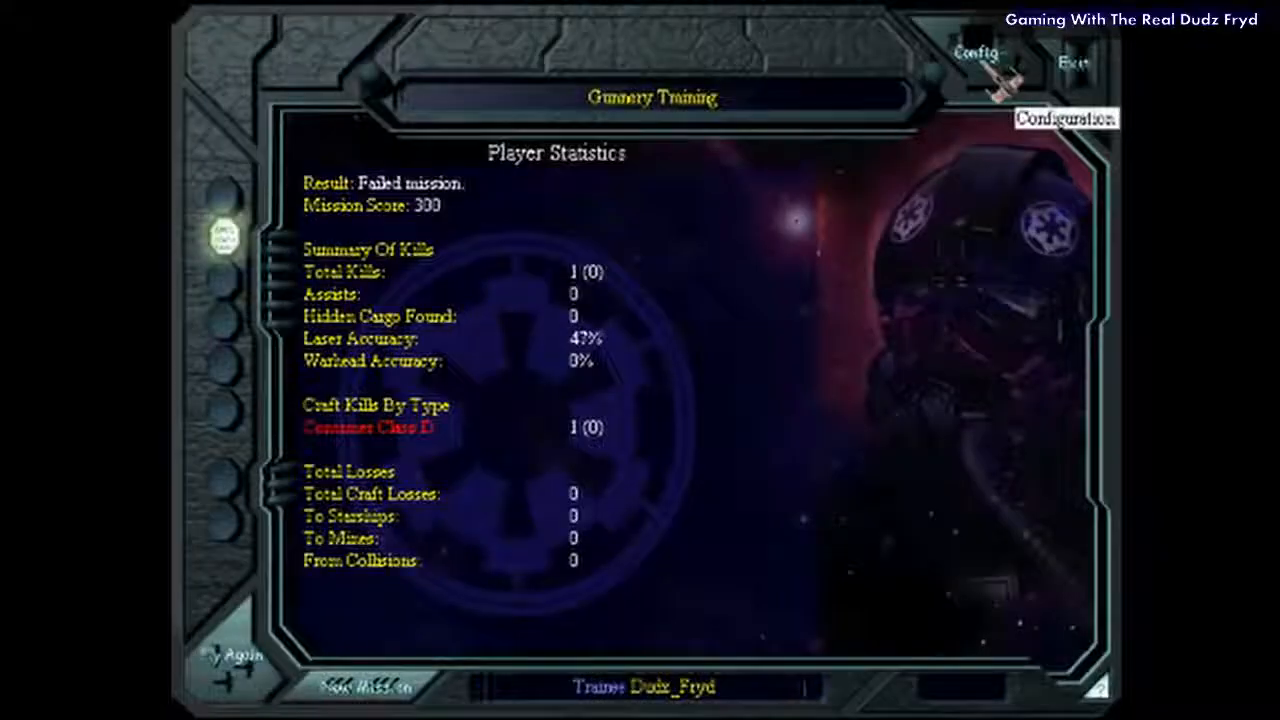
Step: Exit the game to Windows, confirming the quit prompt with Okay
click(1072, 56)
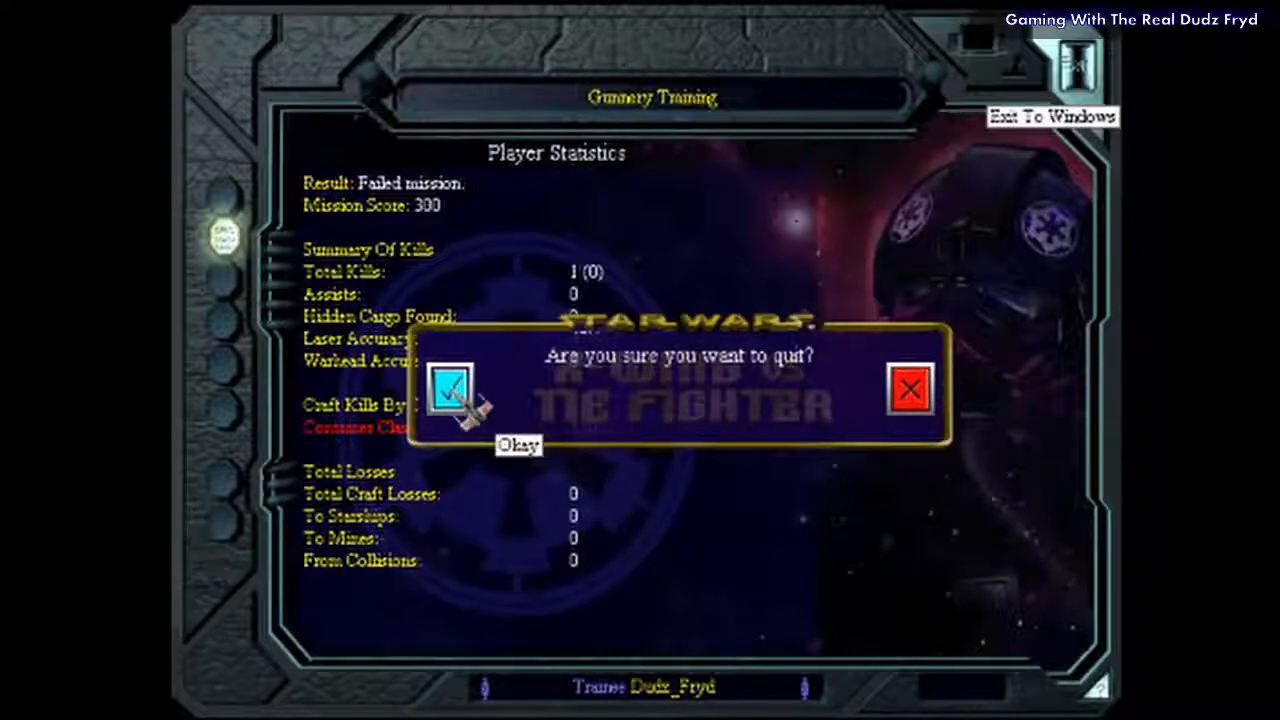
click(452, 396)
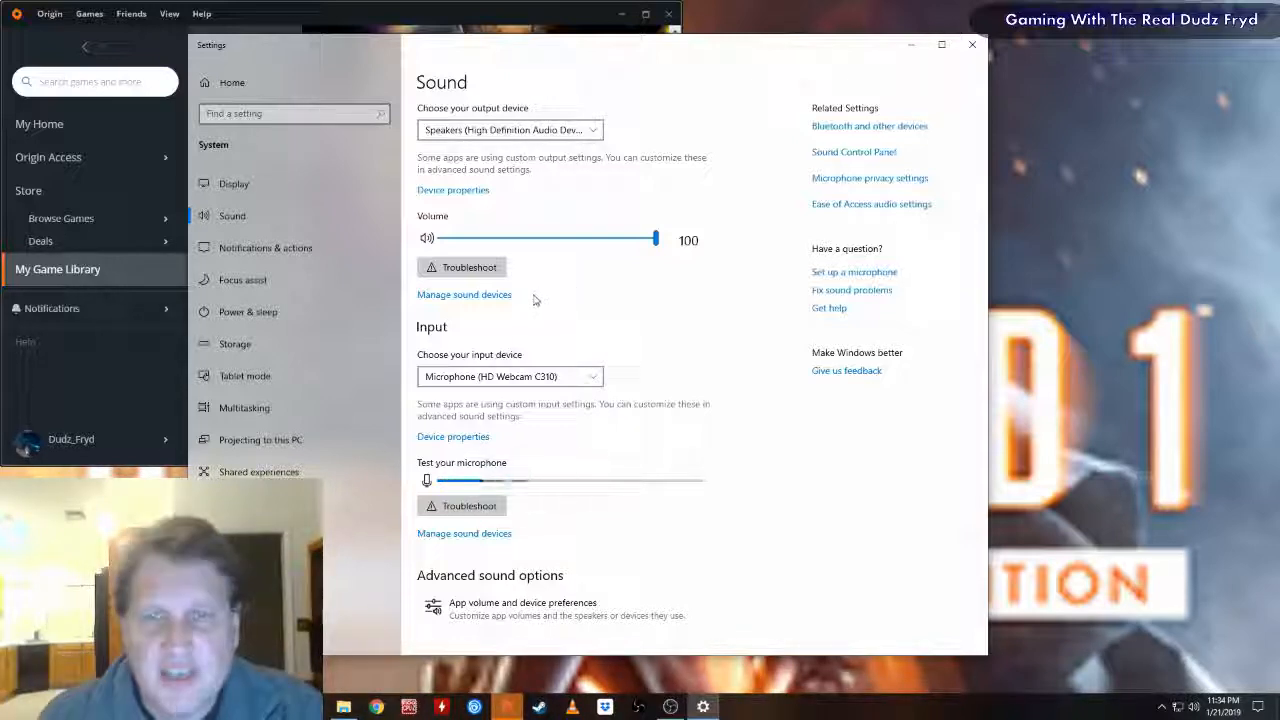
click(464, 294)
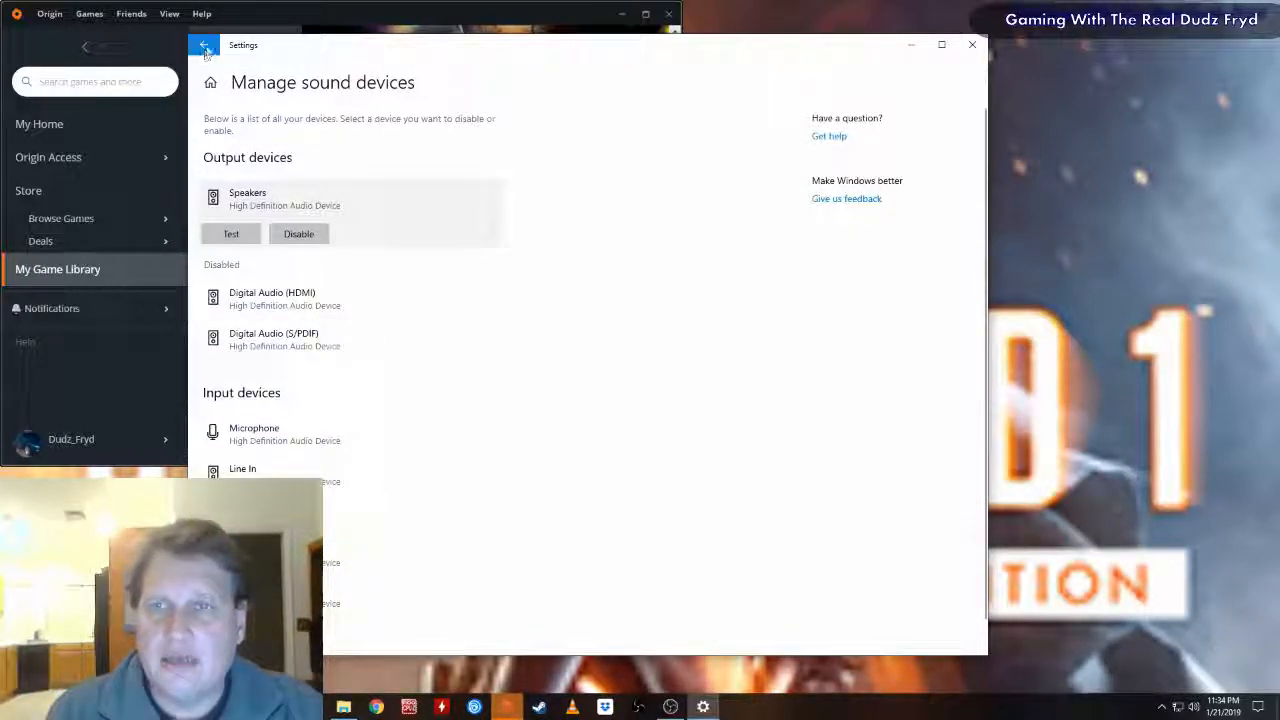
click(204, 50)
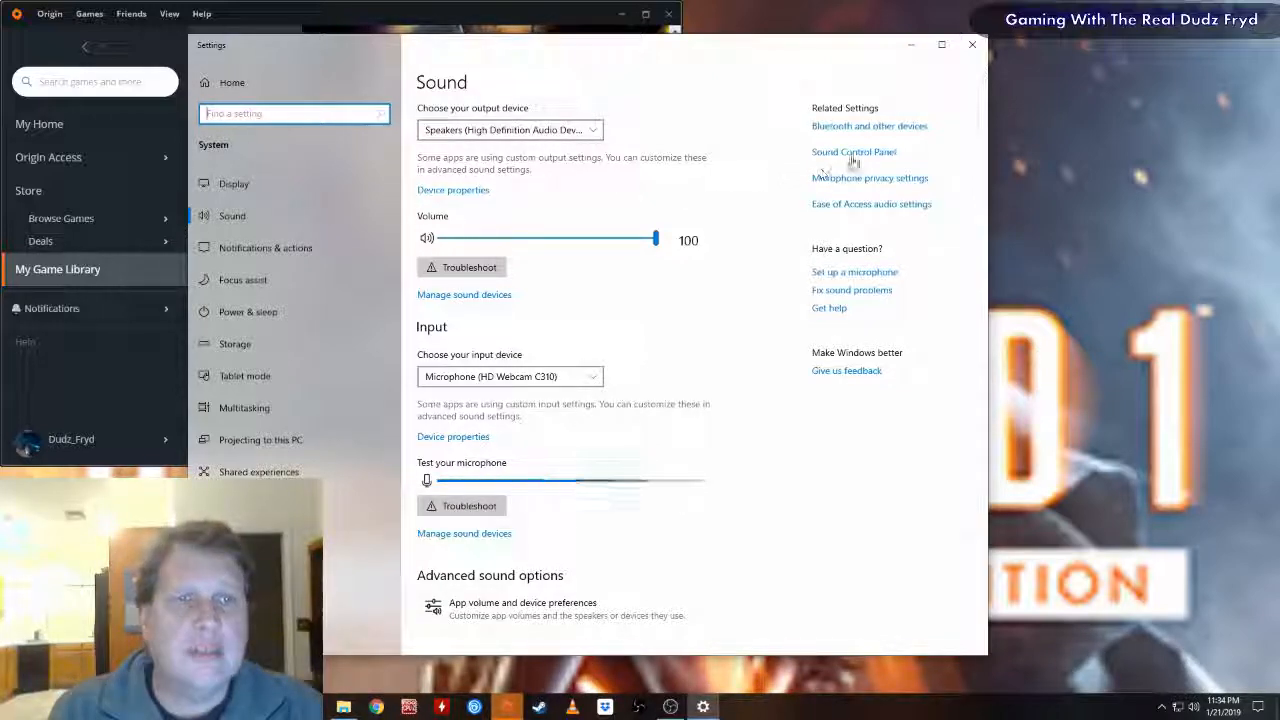
Step: In the classic Sound control panel, enable the Speaker Fill enhancement for the Speakers device
click(854, 152)
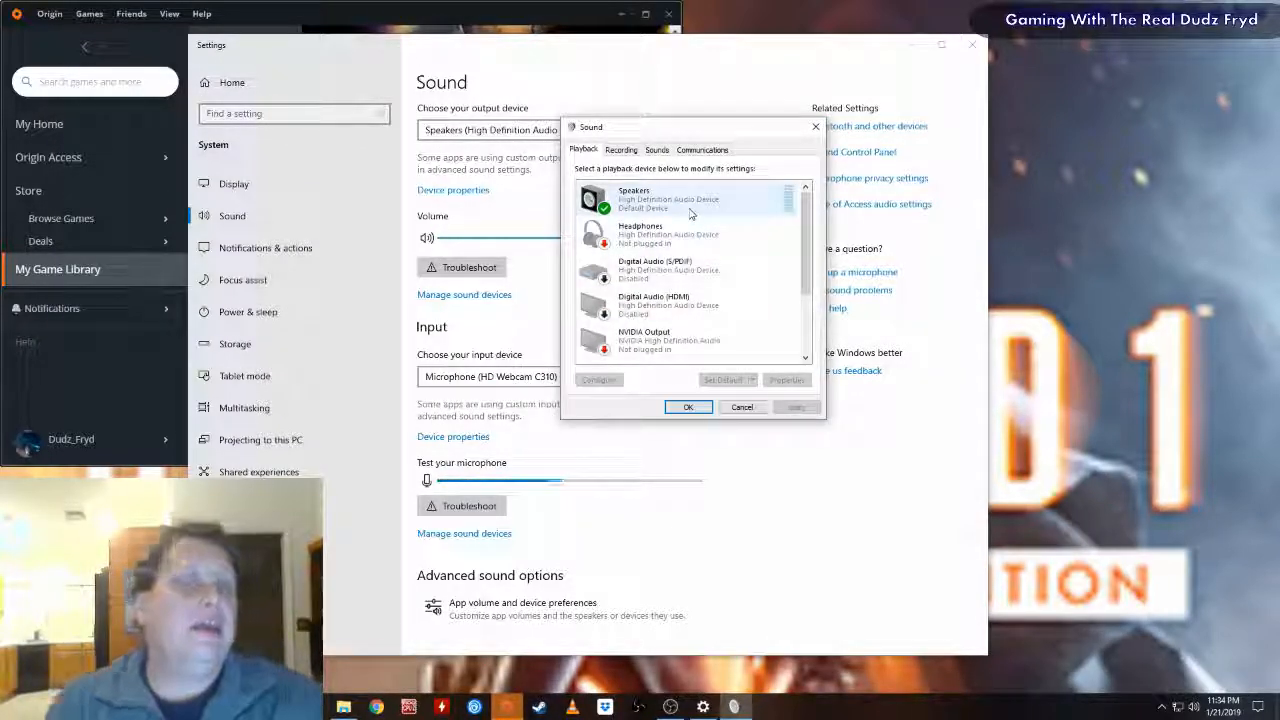
click(786, 380)
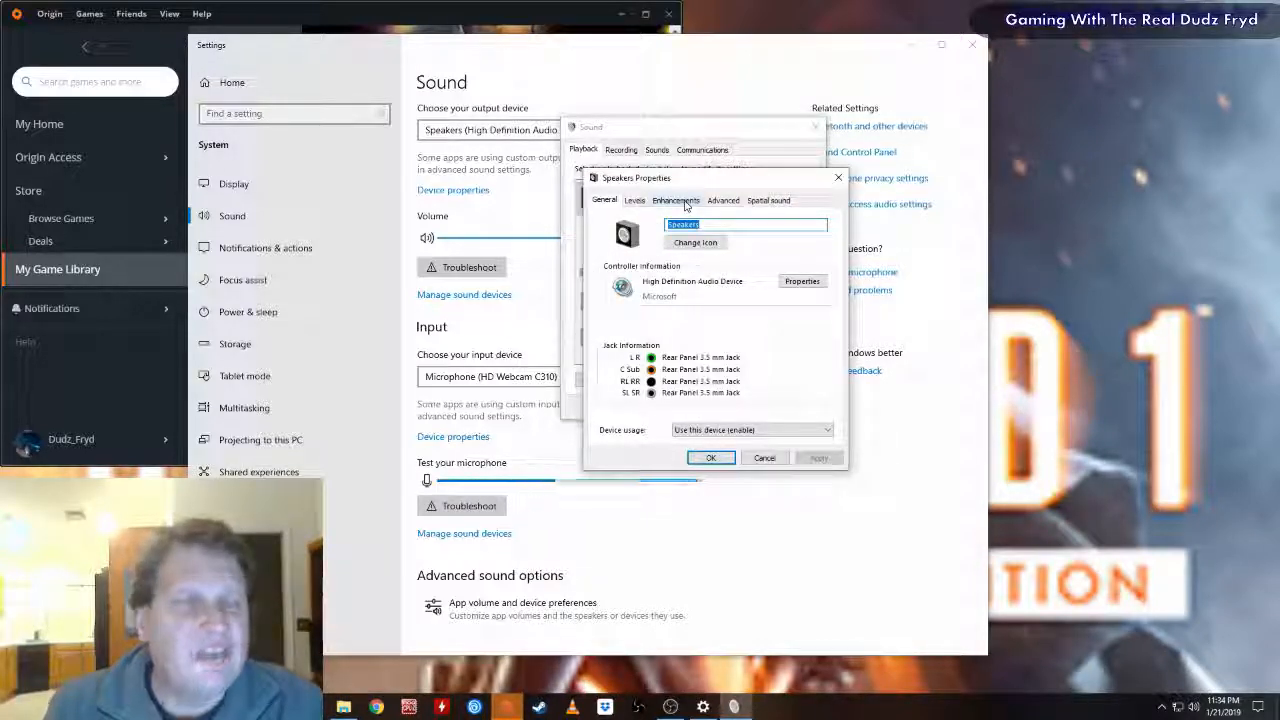
click(676, 200)
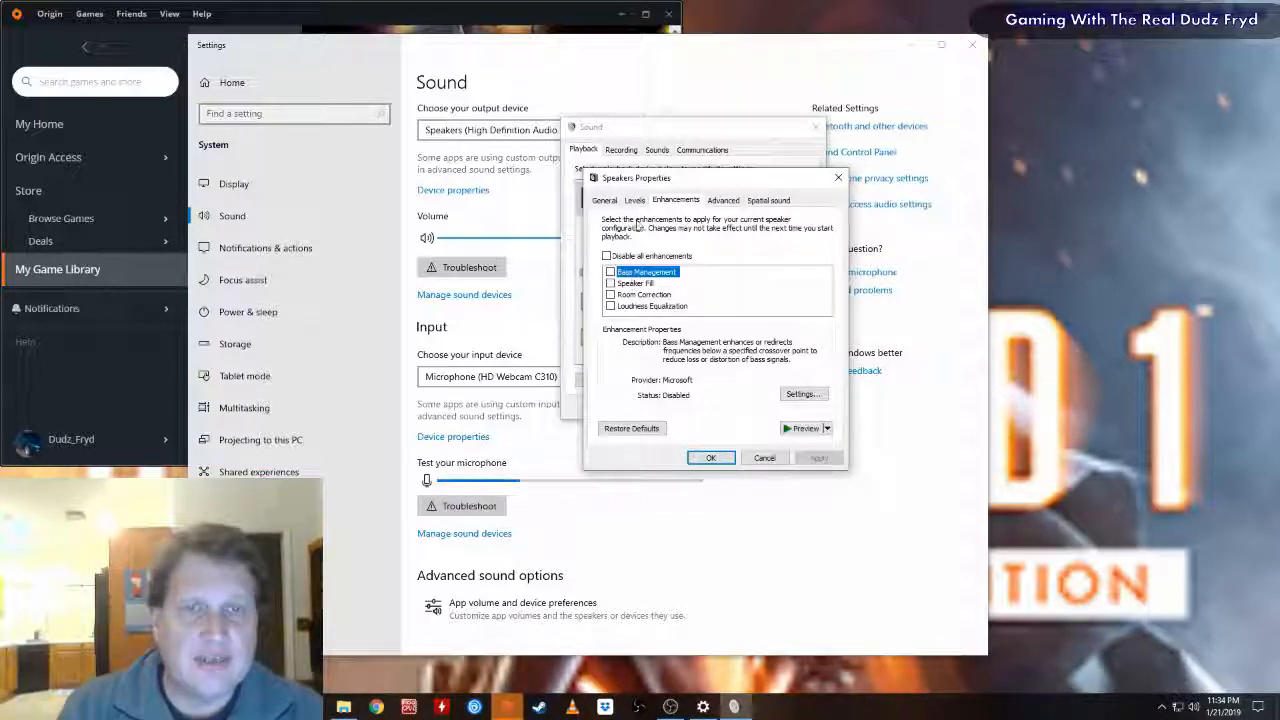
click(638, 284)
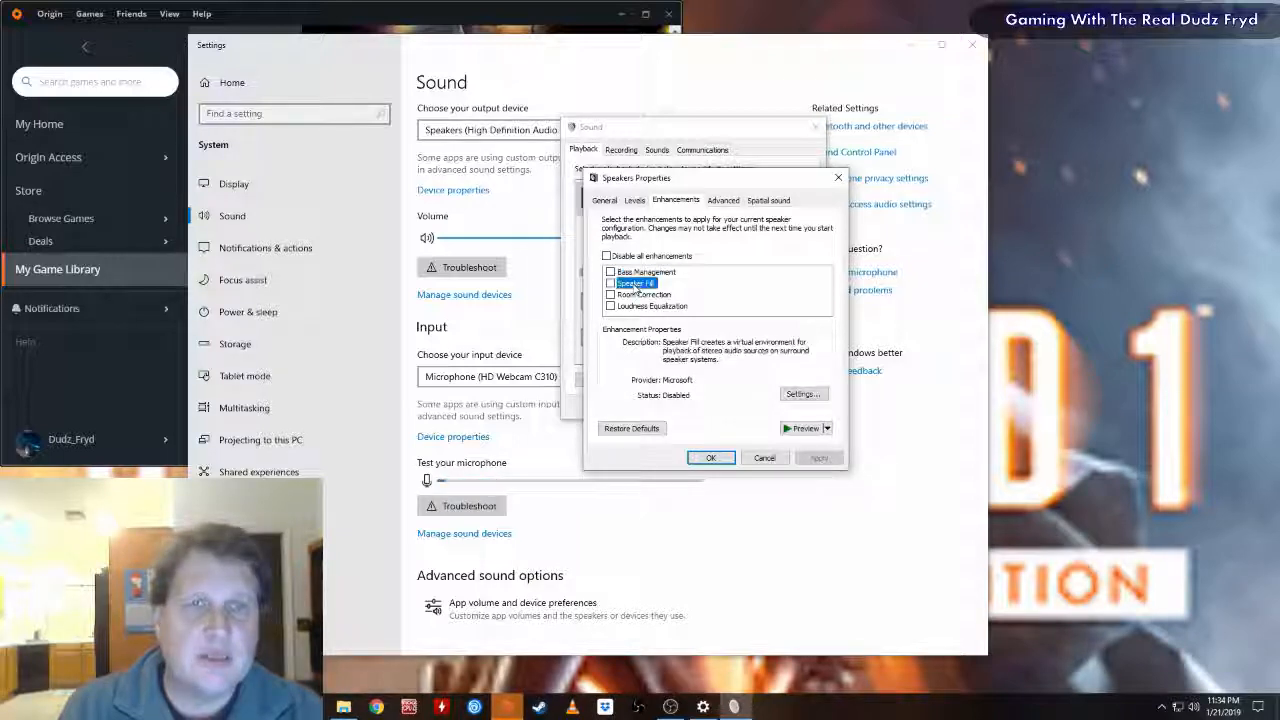
click(608, 284)
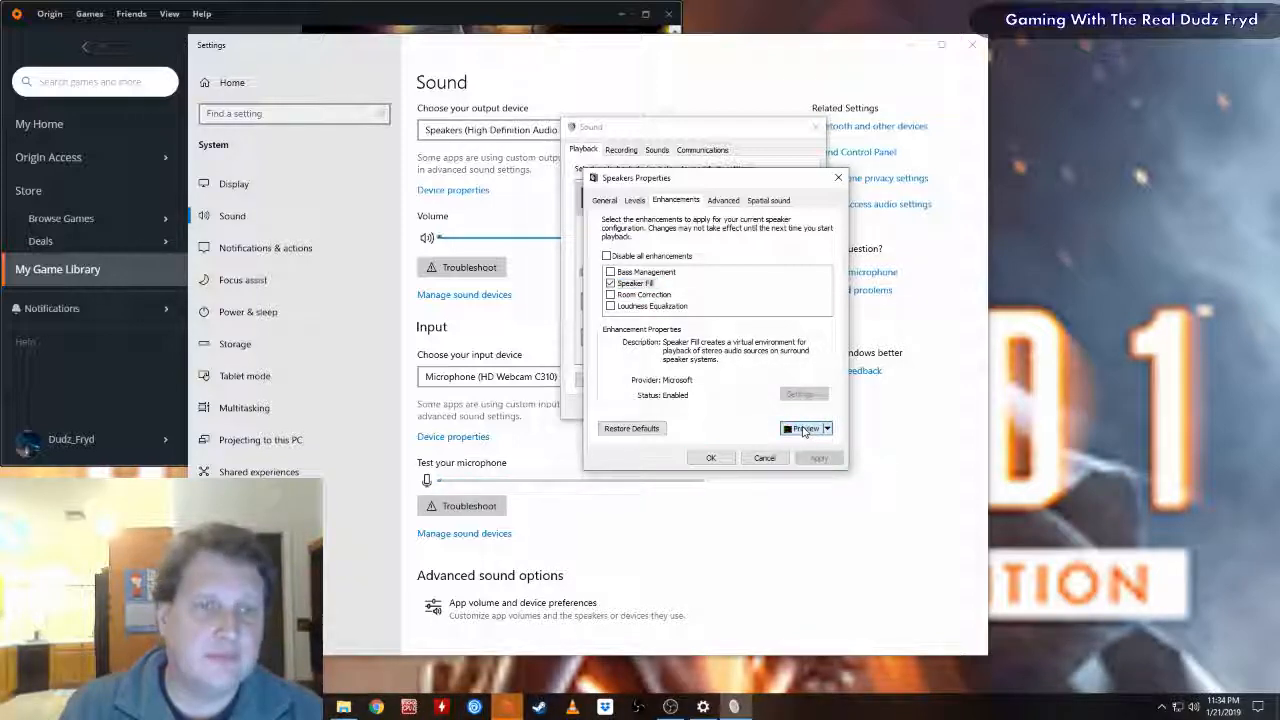
click(710, 456)
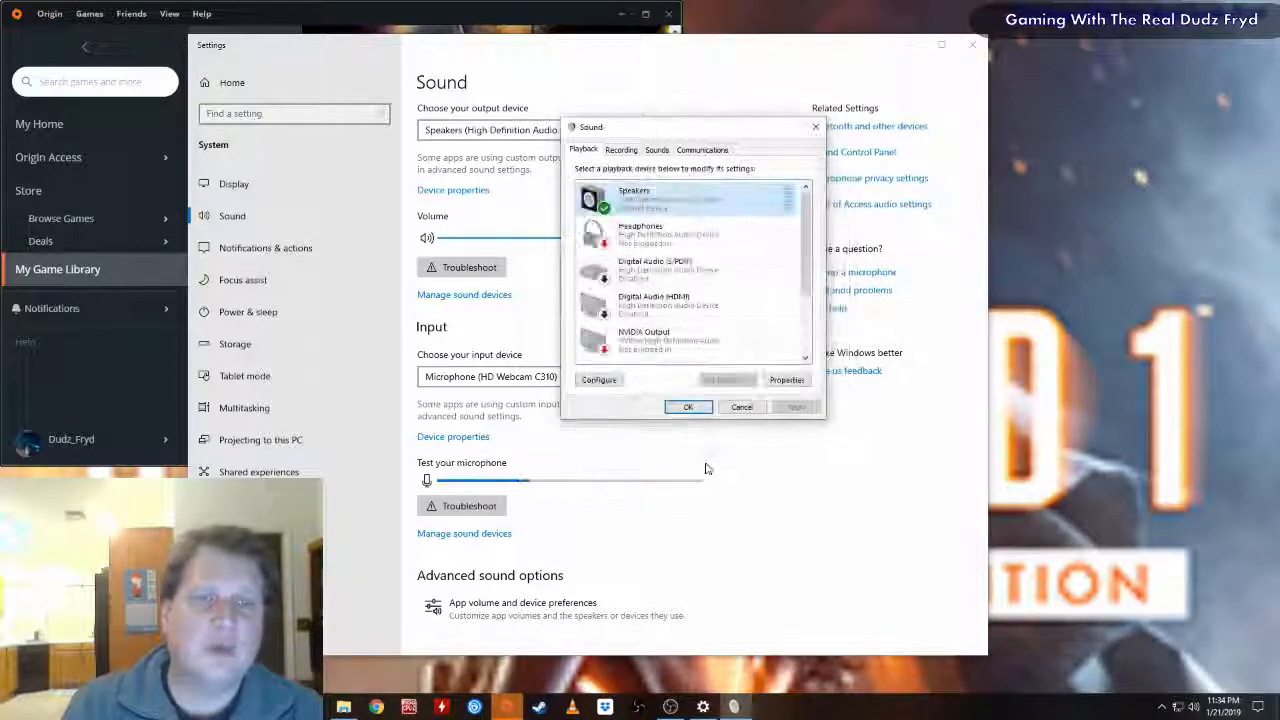
Step: Confirm the Sound dialog with OK and close the Settings window to return to Origin
click(688, 408)
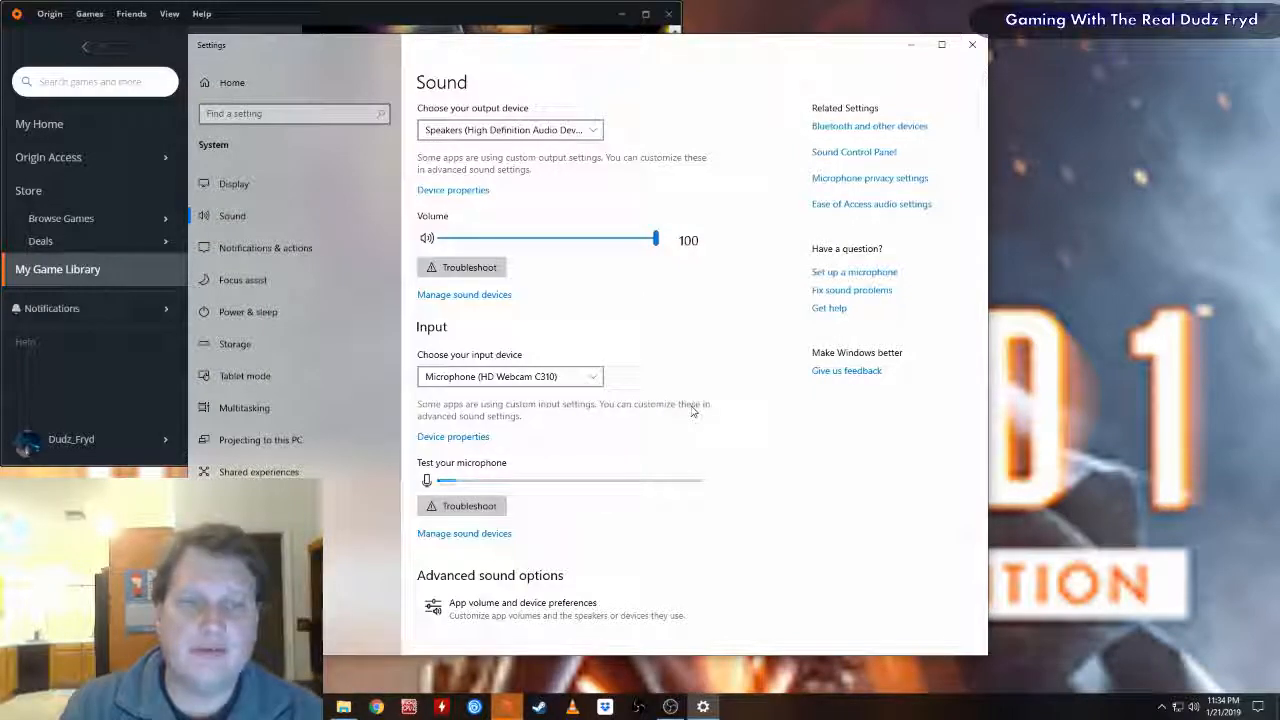
mouse_move(968, 46)
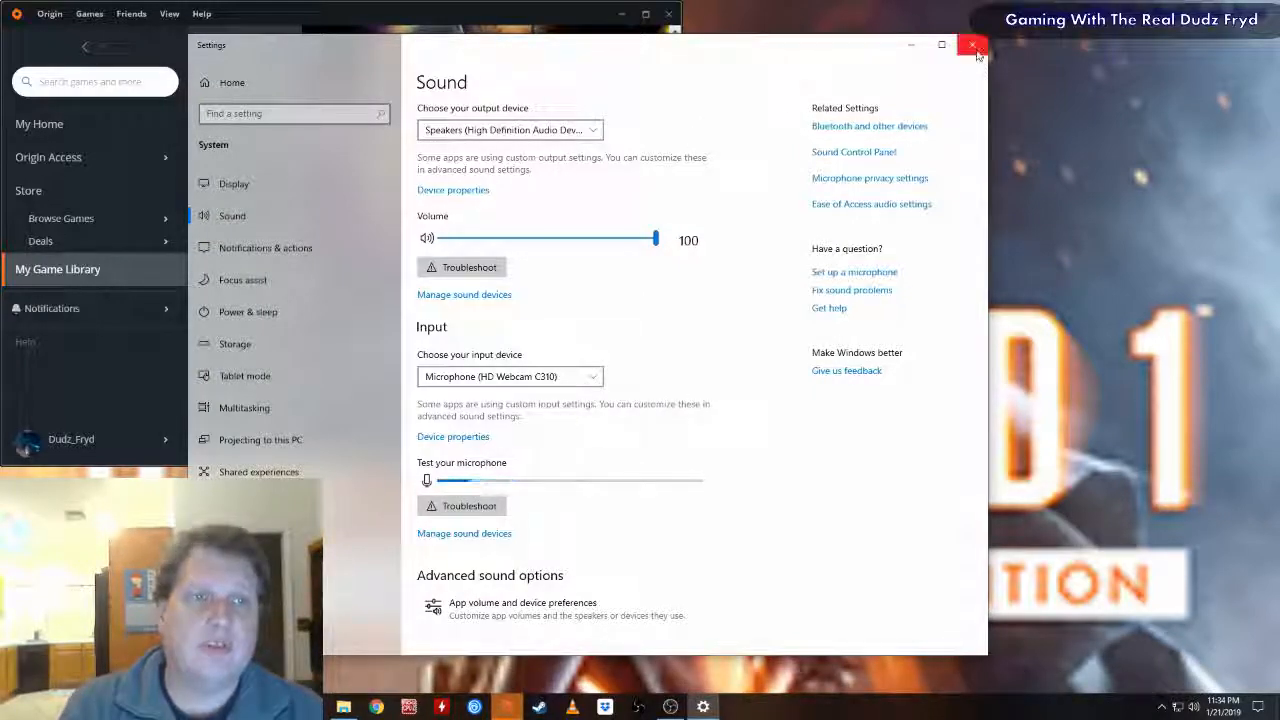
click(972, 44)
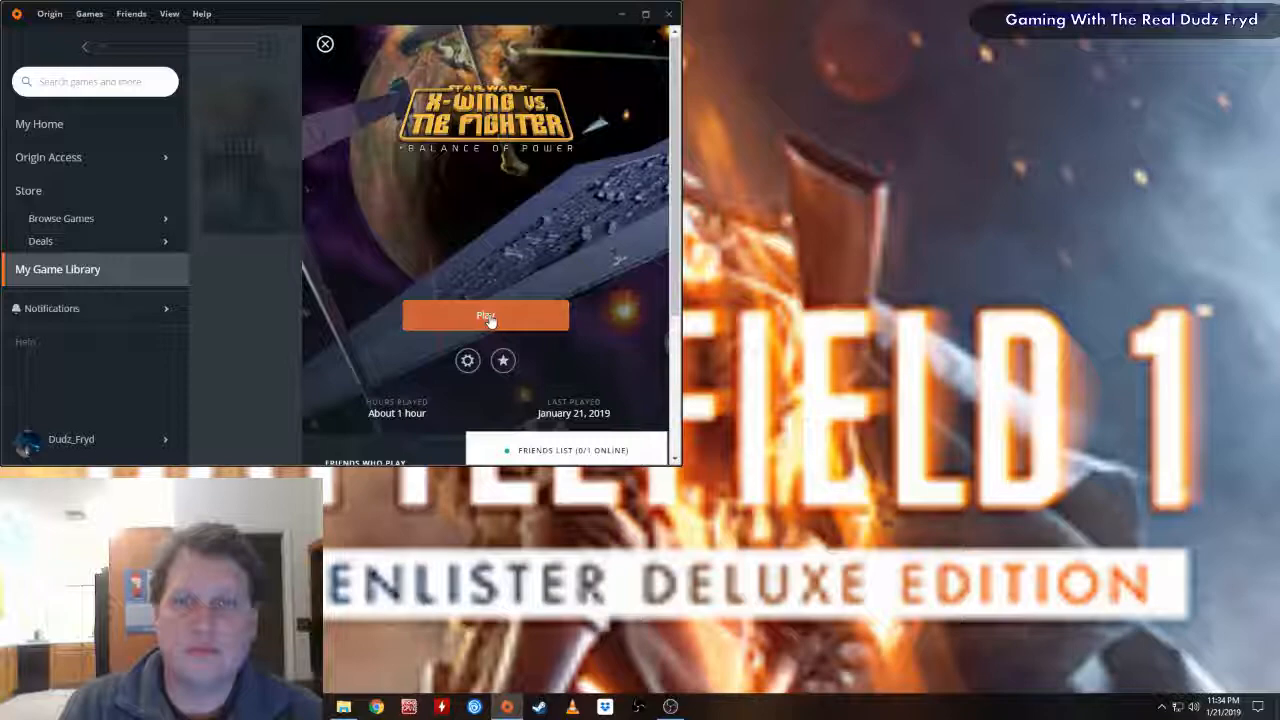
click(484, 316)
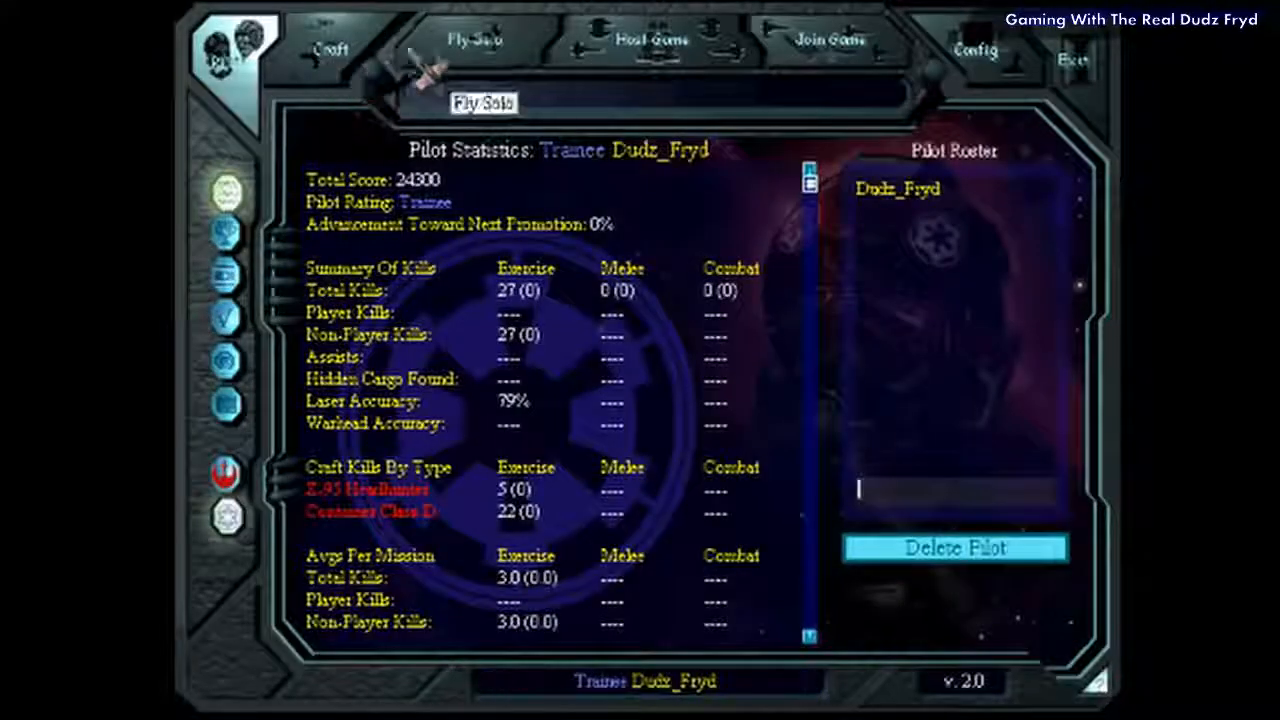
mouse_move(678, 56)
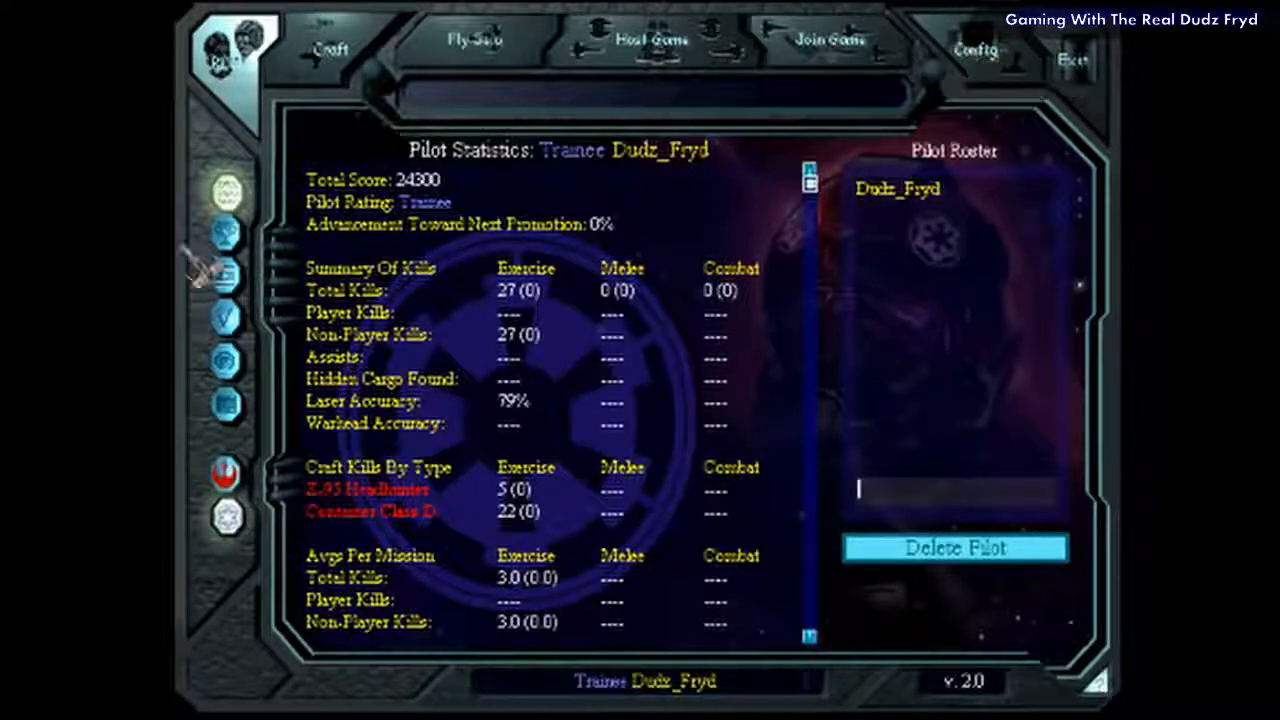
mouse_move(1004, 72)
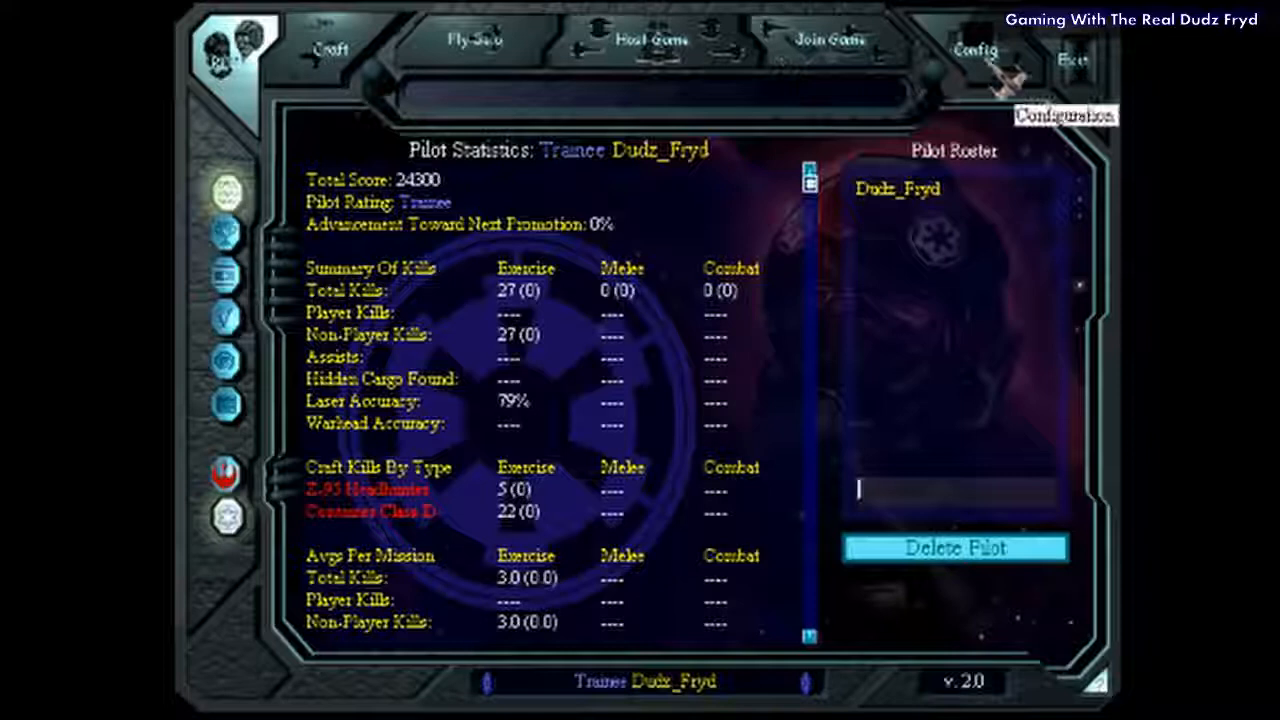
mouse_move(460, 60)
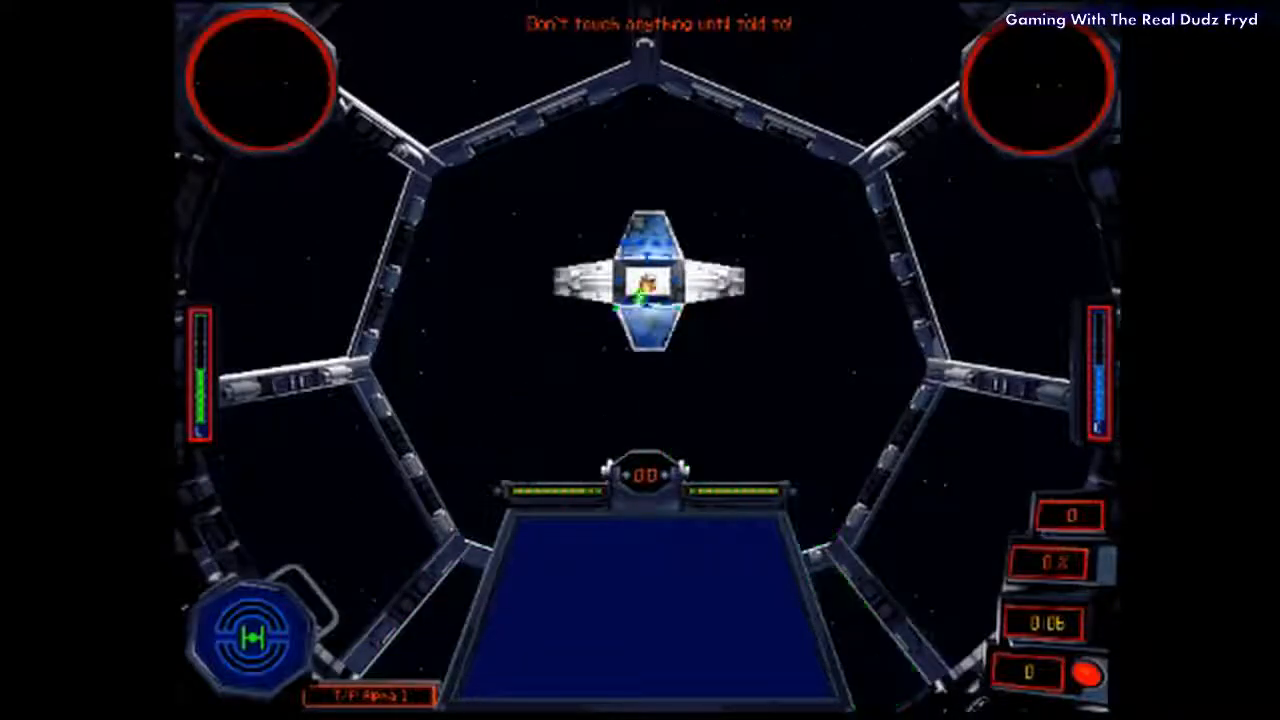
key(t)
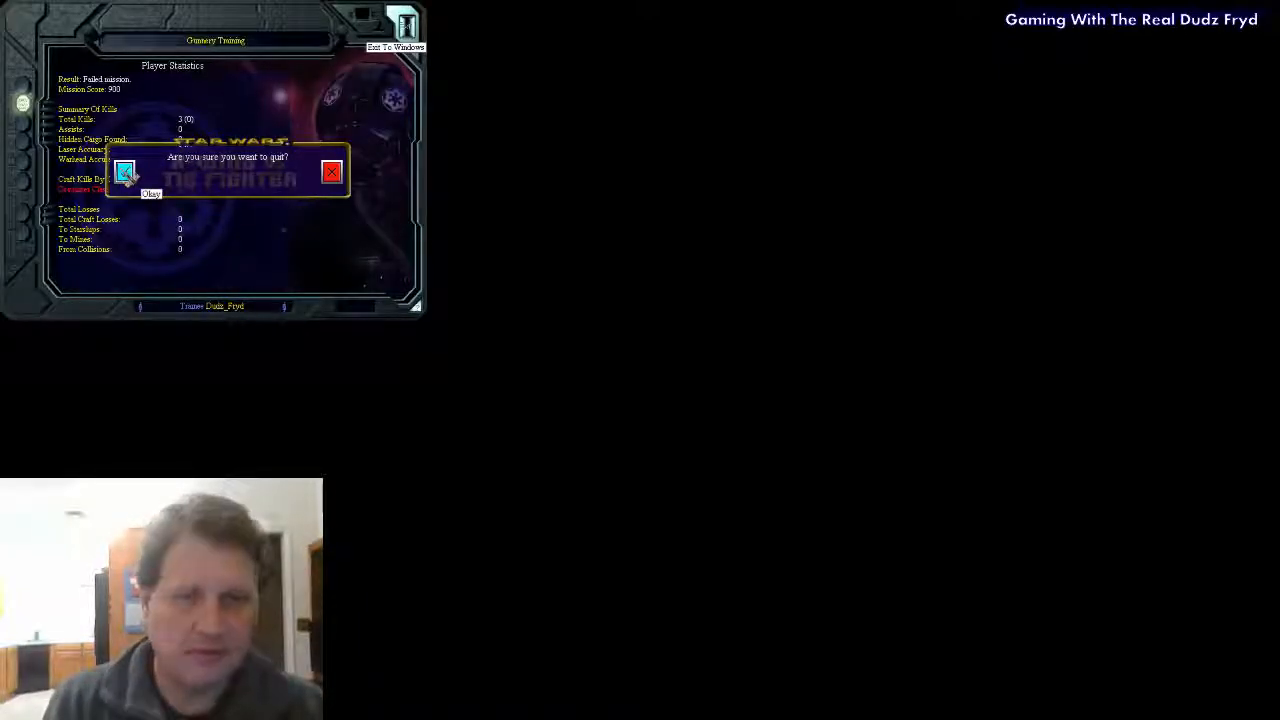
click(152, 186)
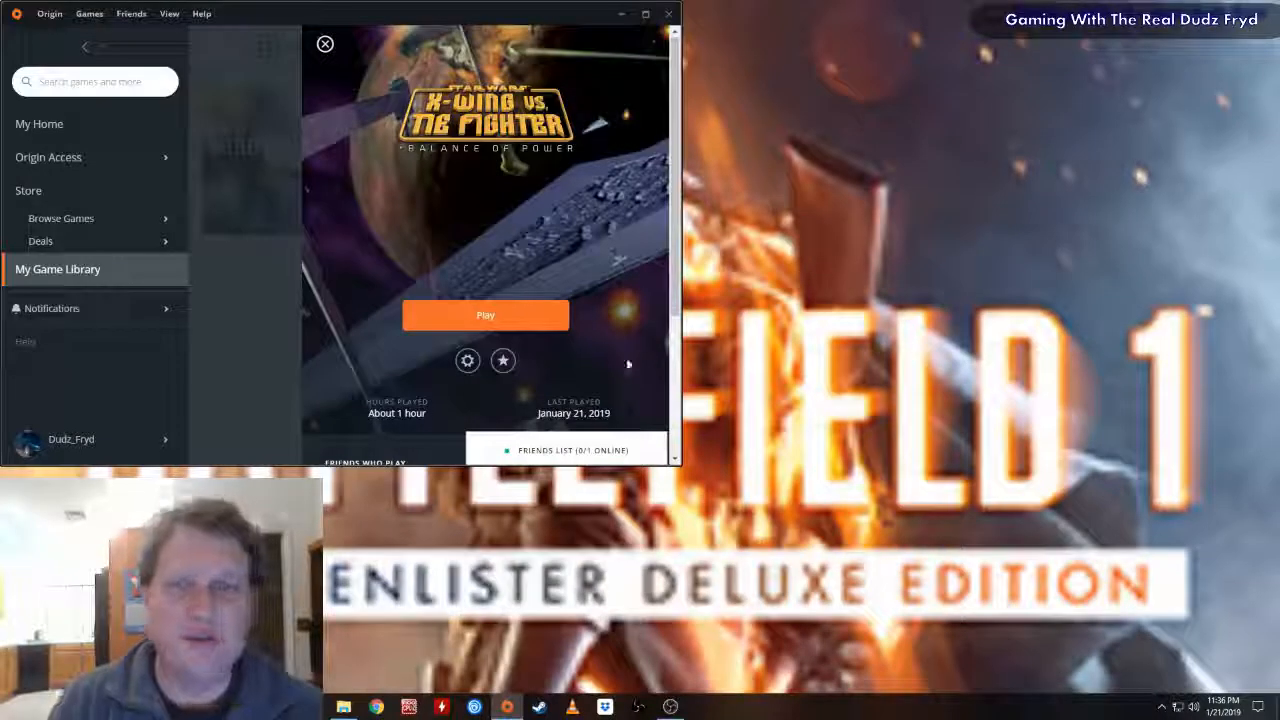
Step: From the tray icon, reopen Sound settings, check Speakers device properties, and bring up the Sound Control Panel
click(324, 44)
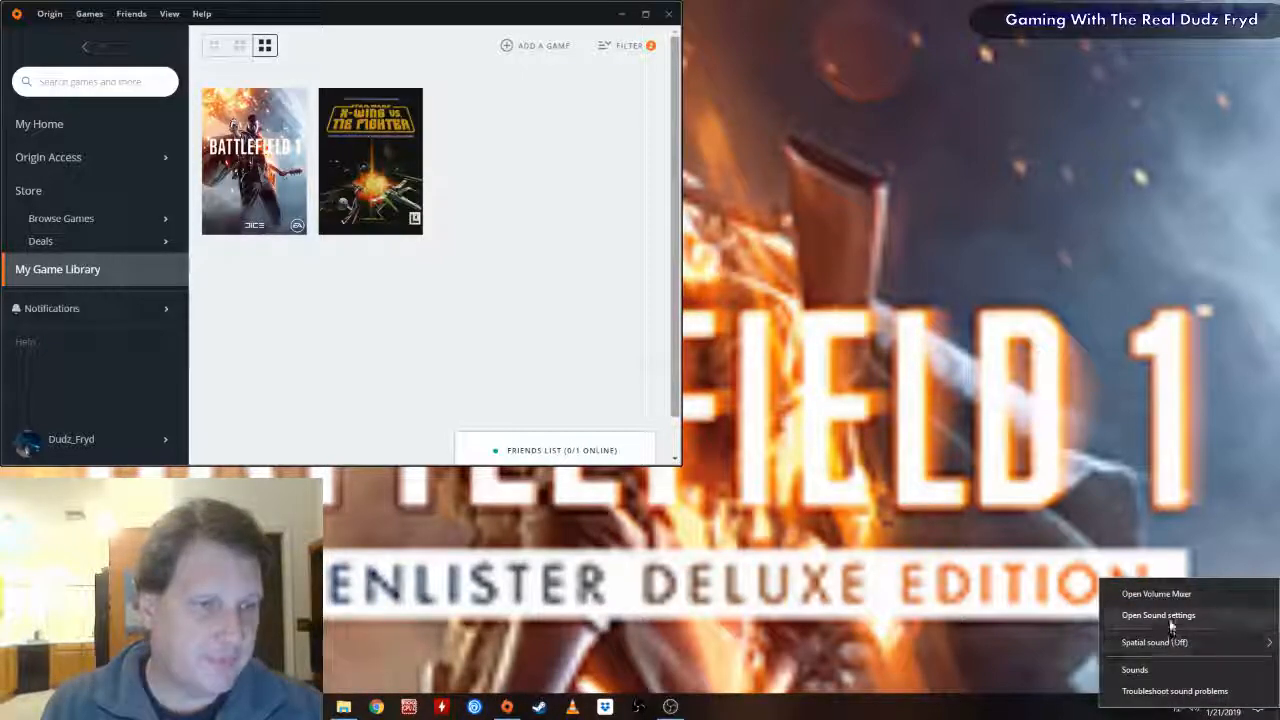
click(1158, 616)
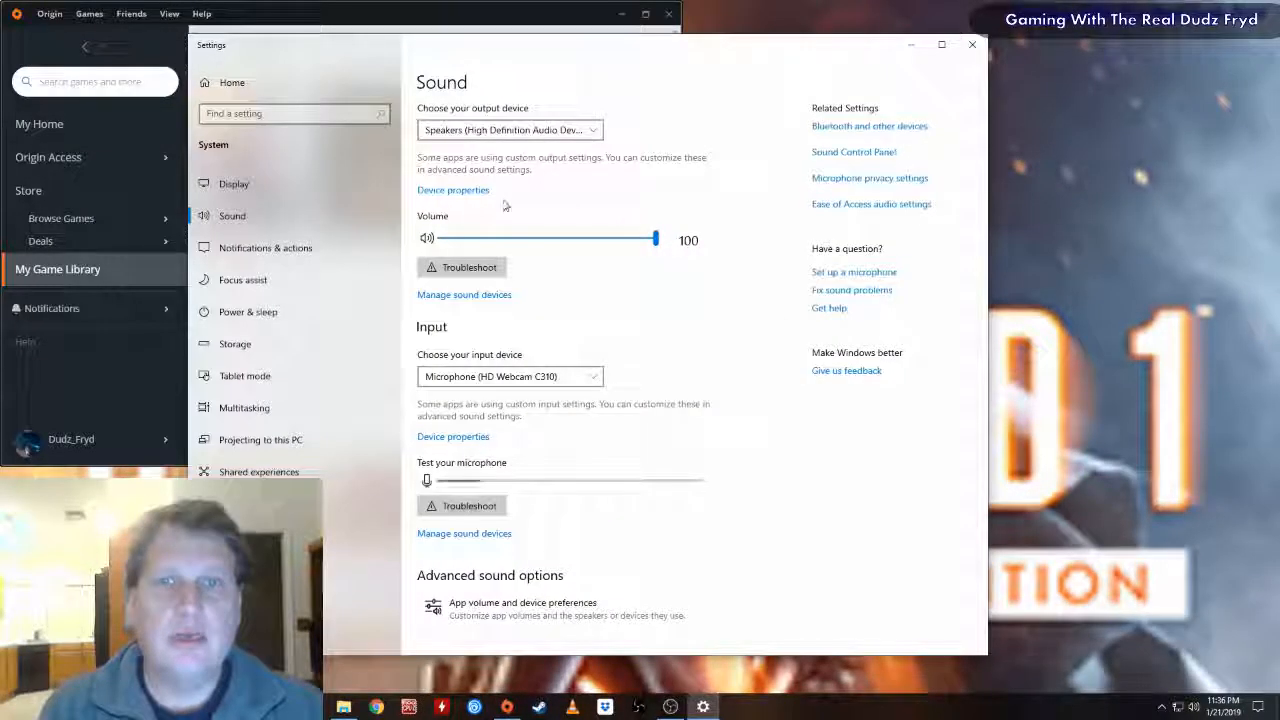
click(452, 190)
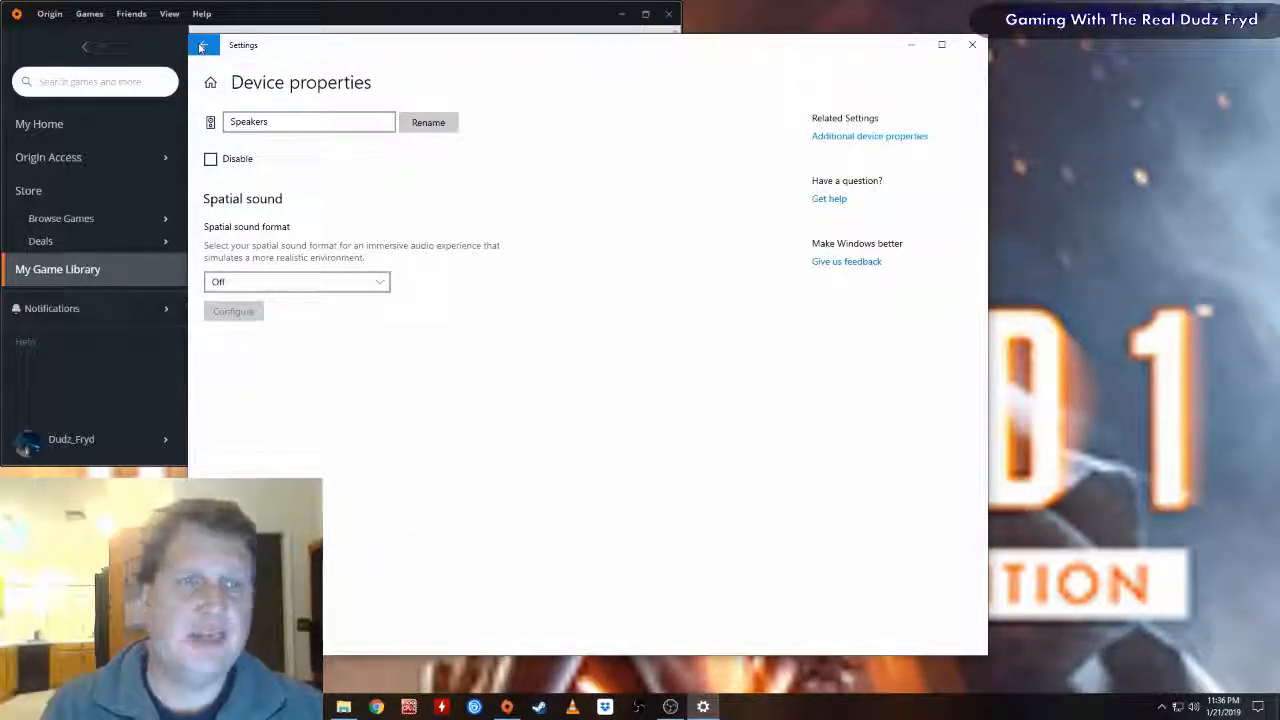
click(208, 46)
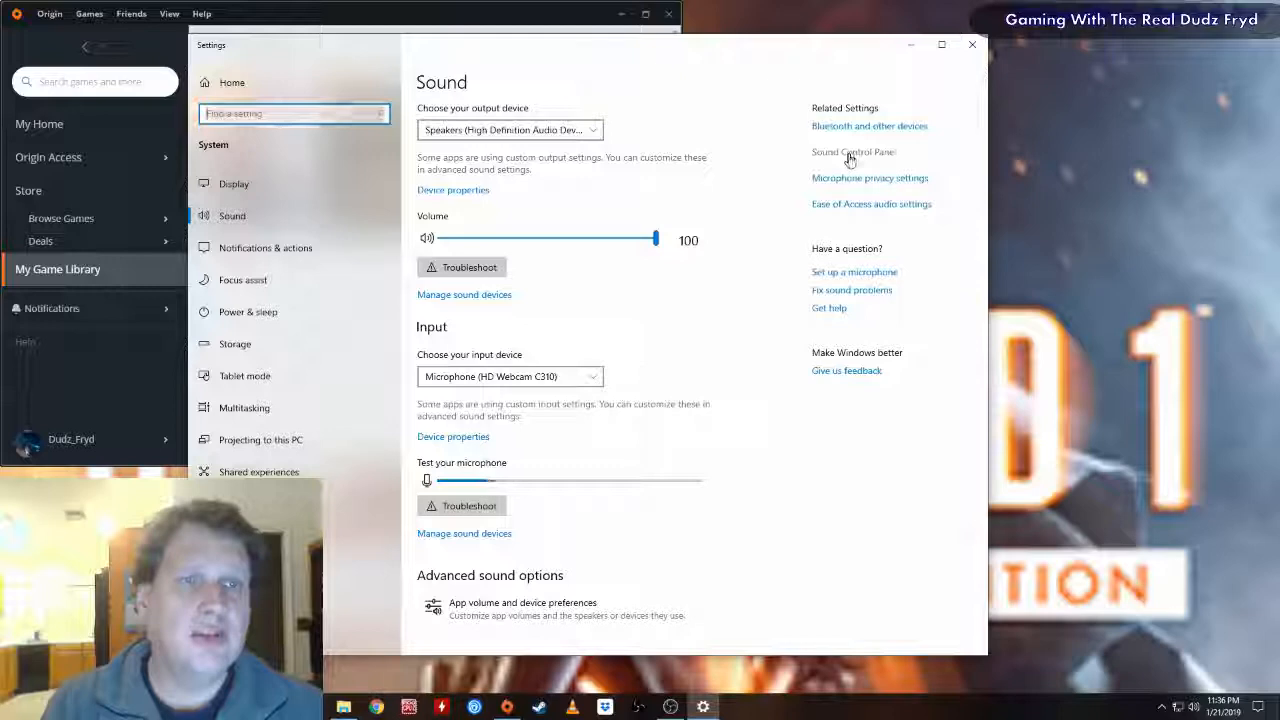
click(852, 152)
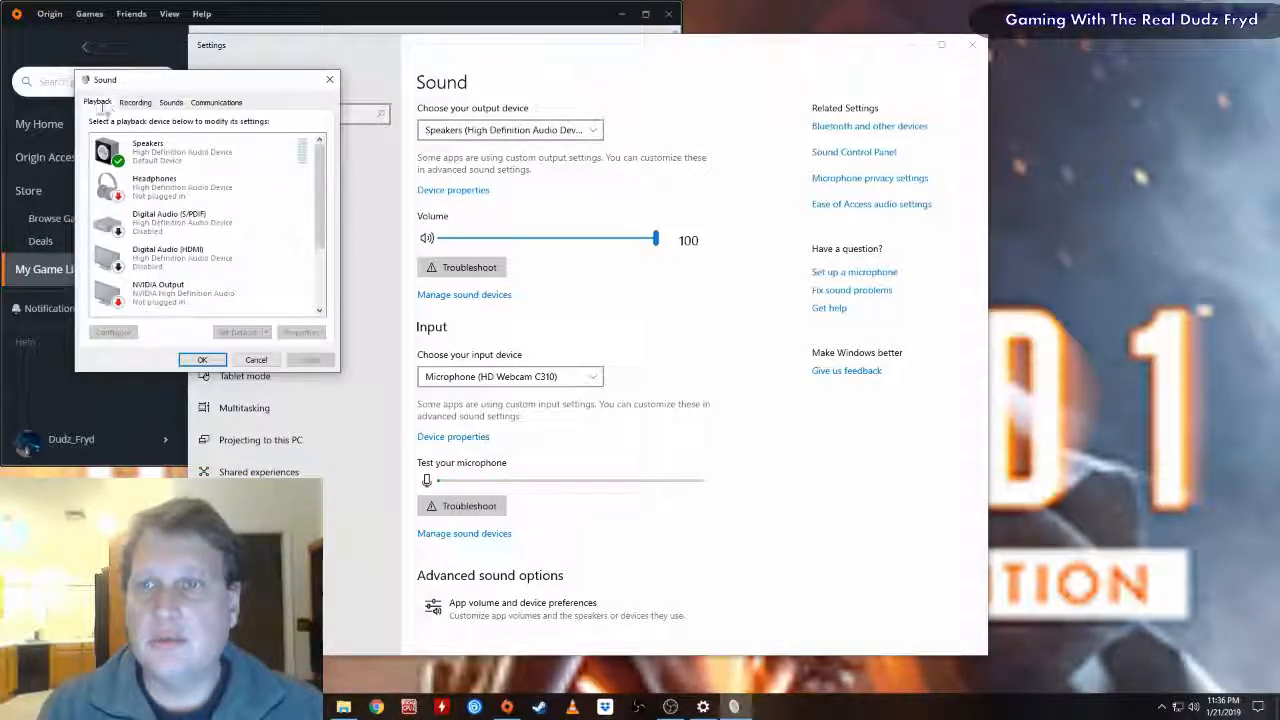
Step: Inspect the Speakers' High Definition Audio controller Driver details showing Microsoft's driver
click(300, 332)
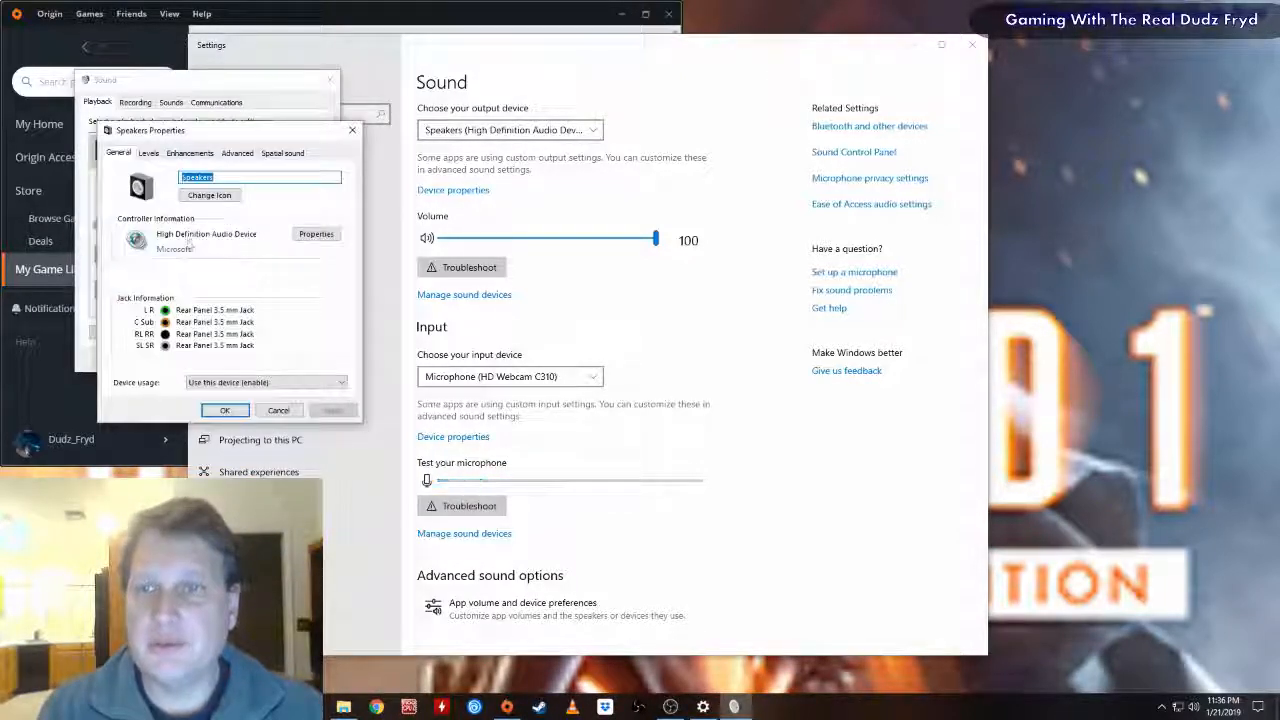
click(316, 232)
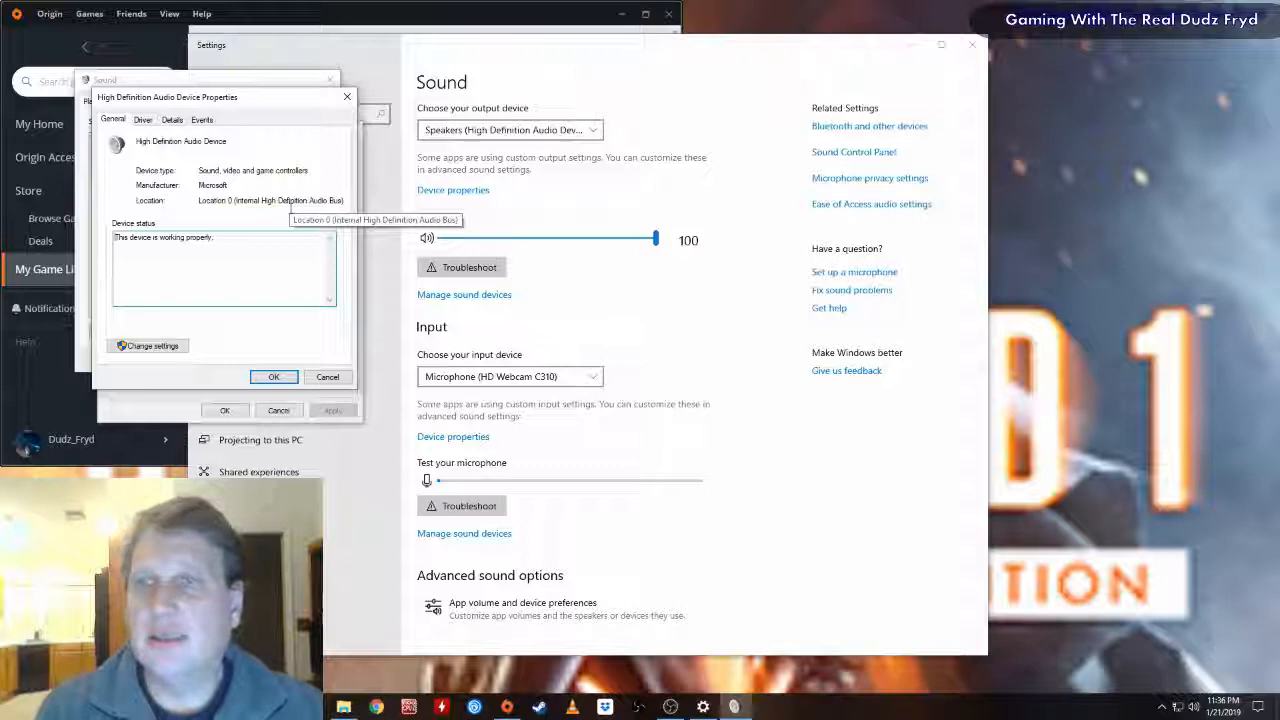
click(144, 120)
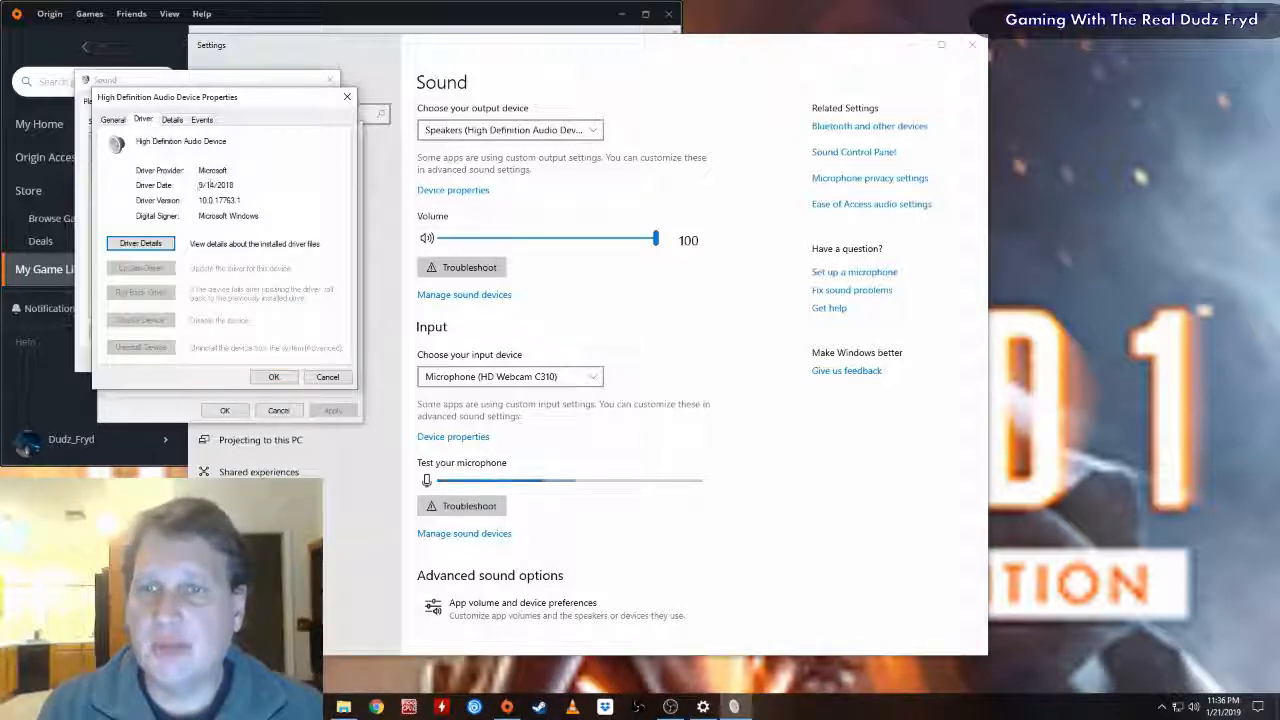
click(202, 120)
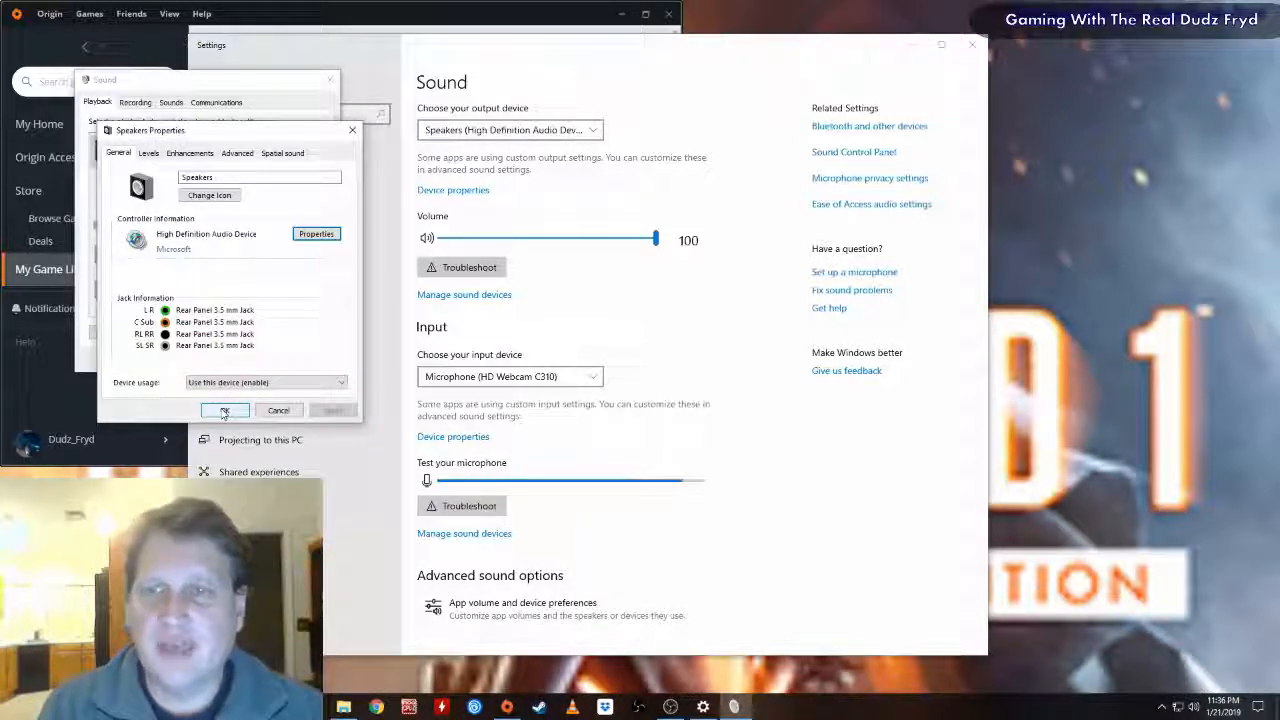
Step: OK out of the Speakers properties, briefly reopen them, and close the Sound dialog
click(224, 410)
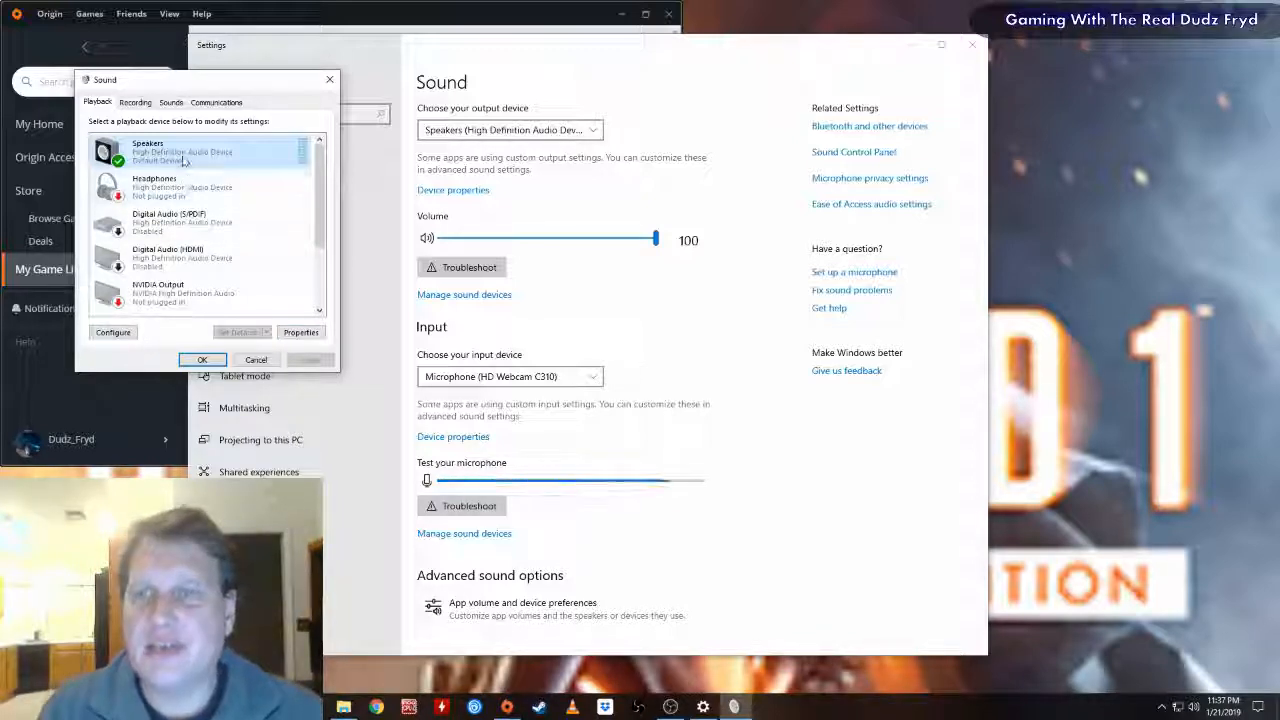
click(300, 332)
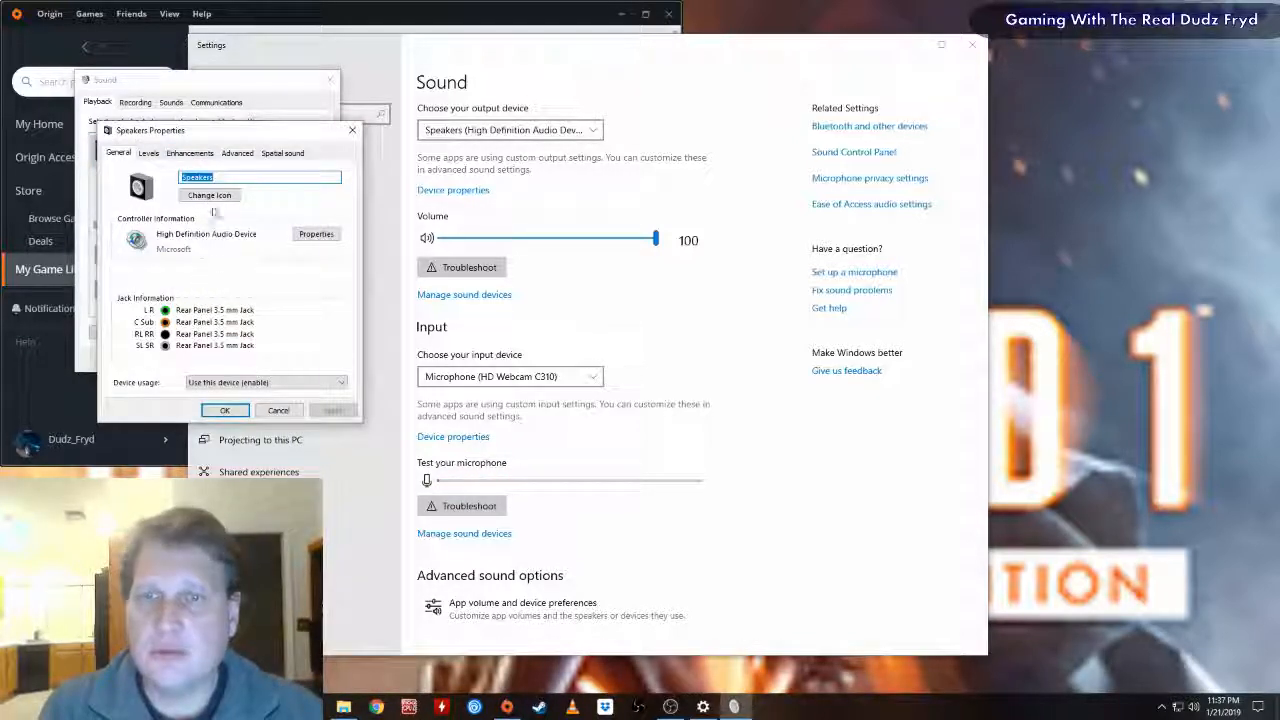
click(188, 152)
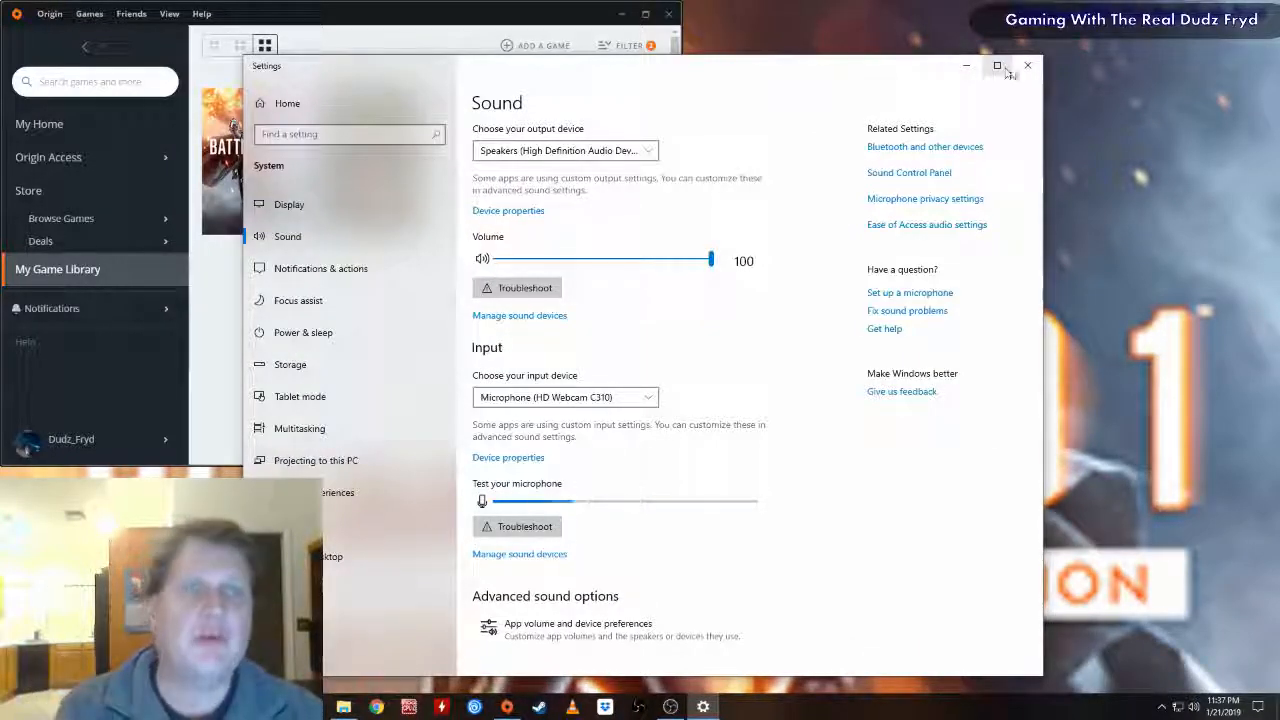
Step: Close the Settings window so Origin's game library is showing
click(1040, 64)
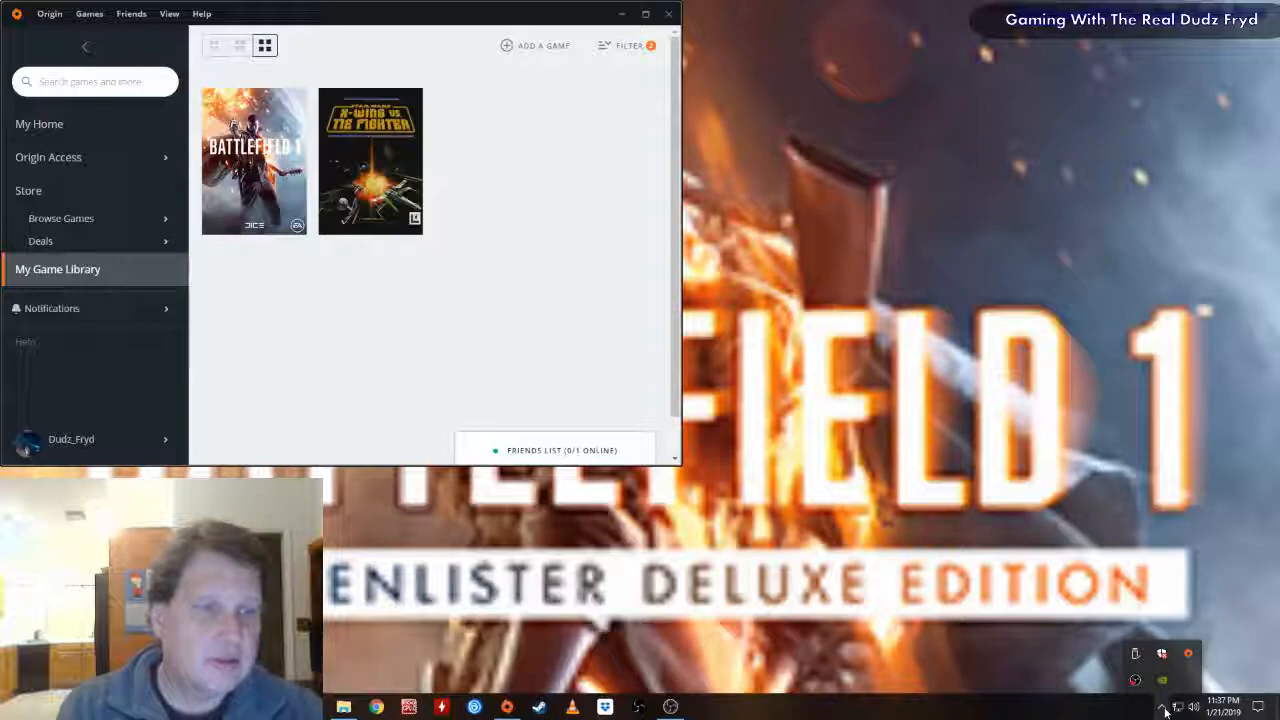
mouse_move(1024, 536)
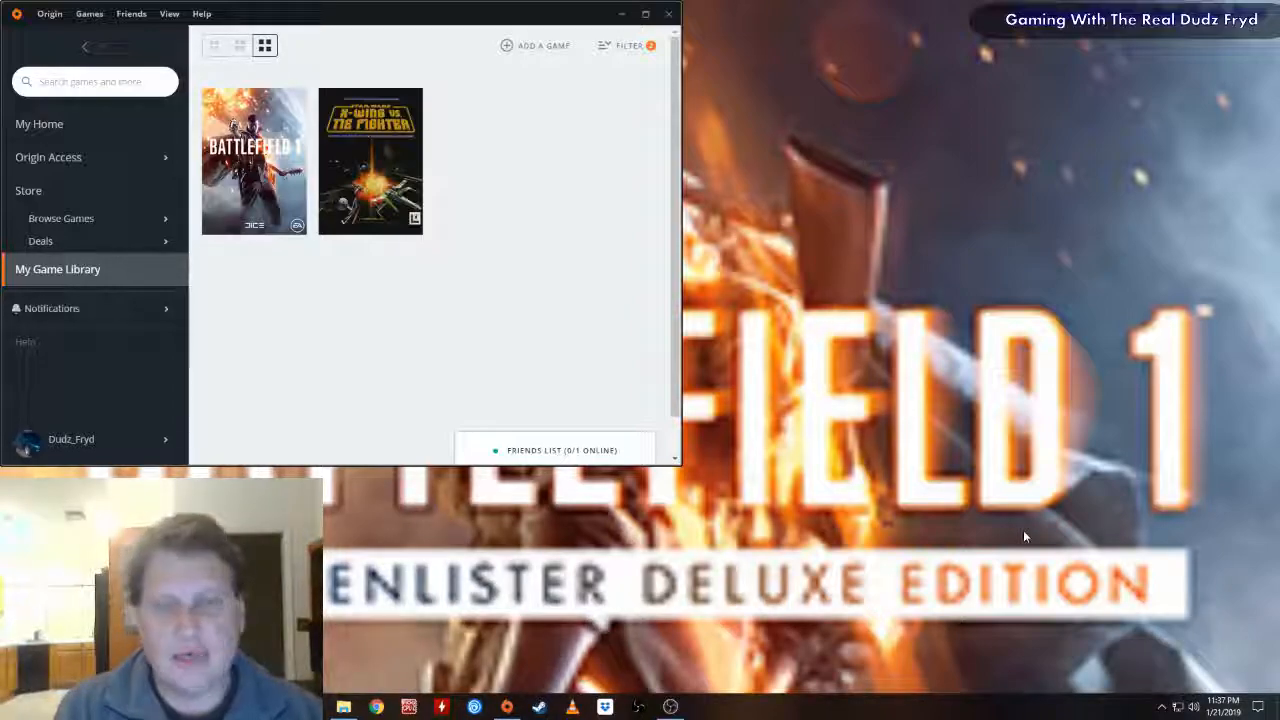